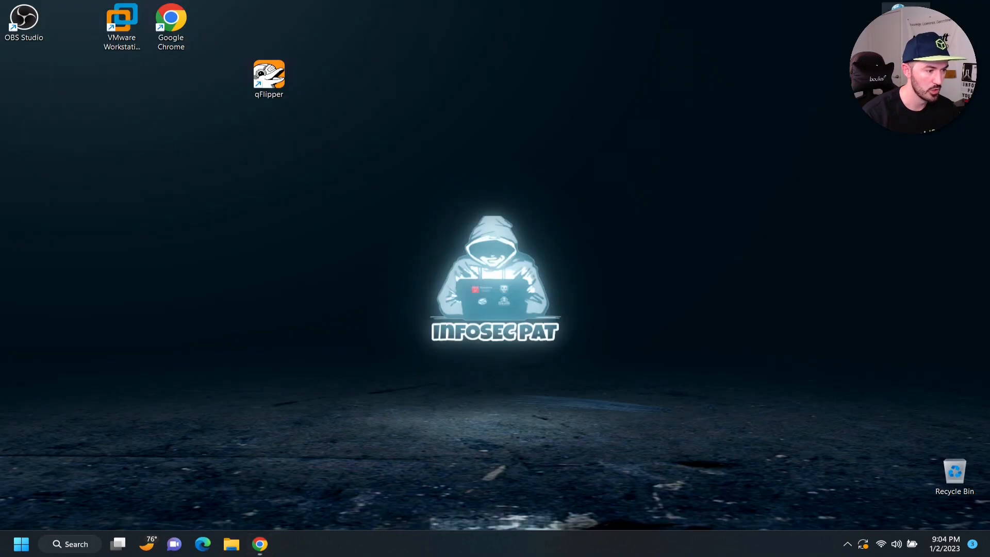
# - Move the qFlipper shortcut on the desktop and launch qFlipper from it
pyautogui.moveTo(268, 79); pyautogui.dragTo(317, 135)
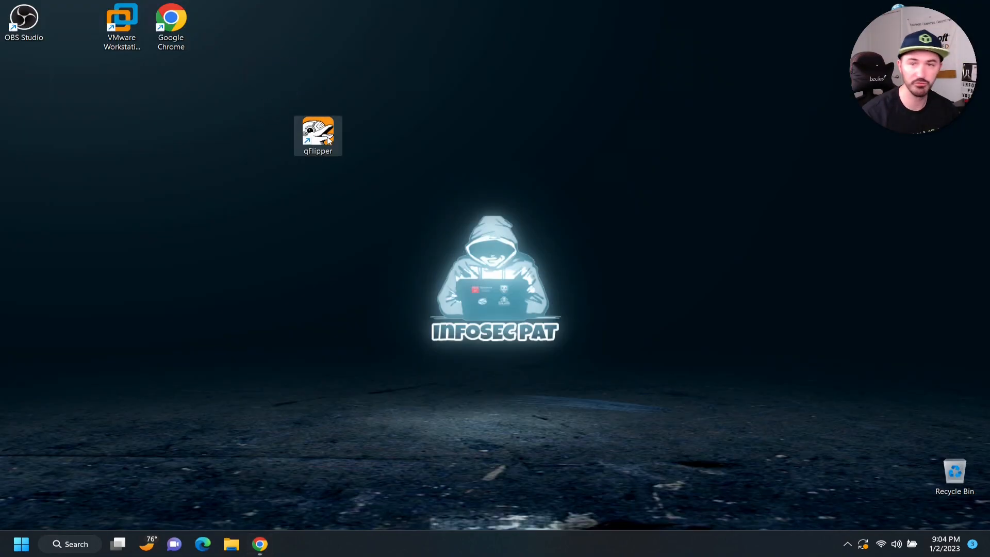
pyautogui.moveTo(780, 251)
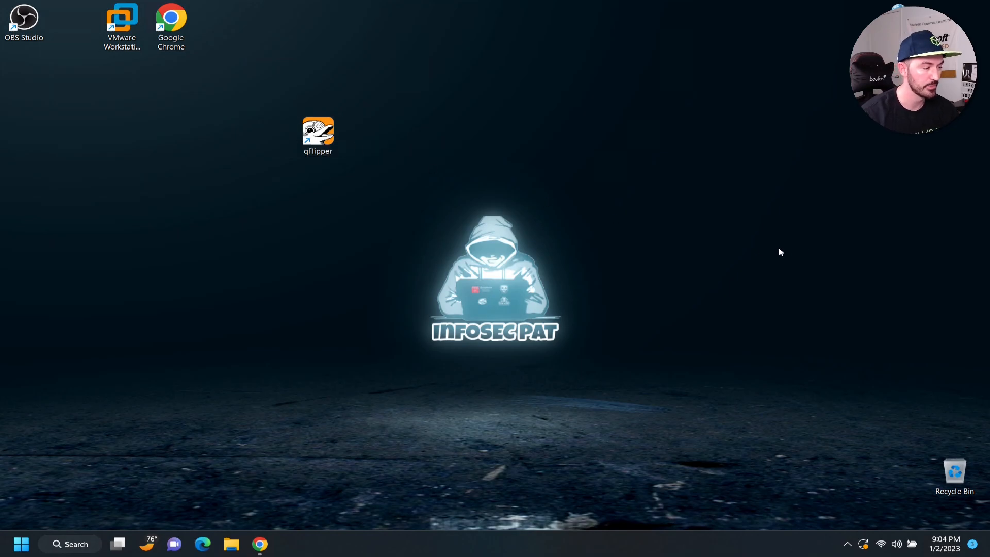
pyautogui.doubleClick(318, 131)
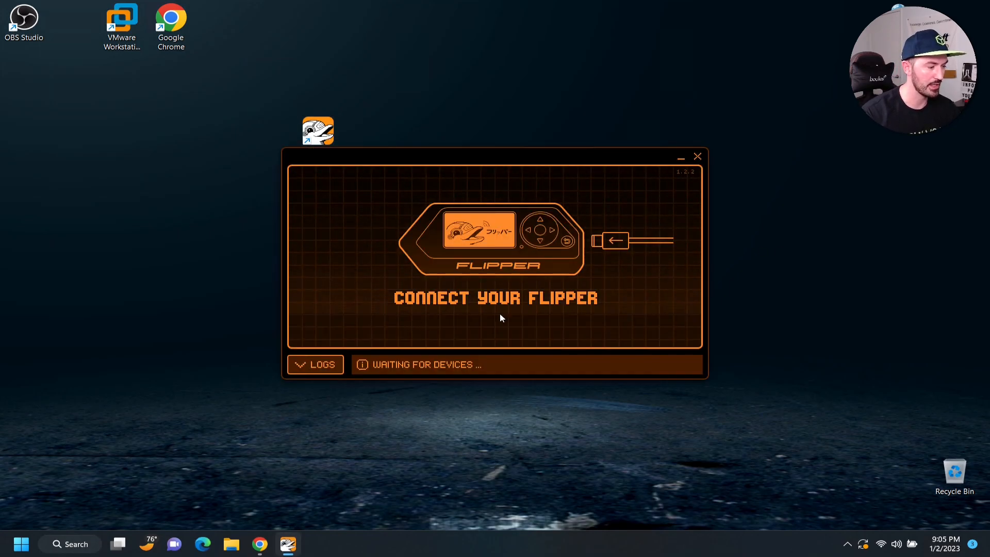
pyautogui.moveTo(475, 315)
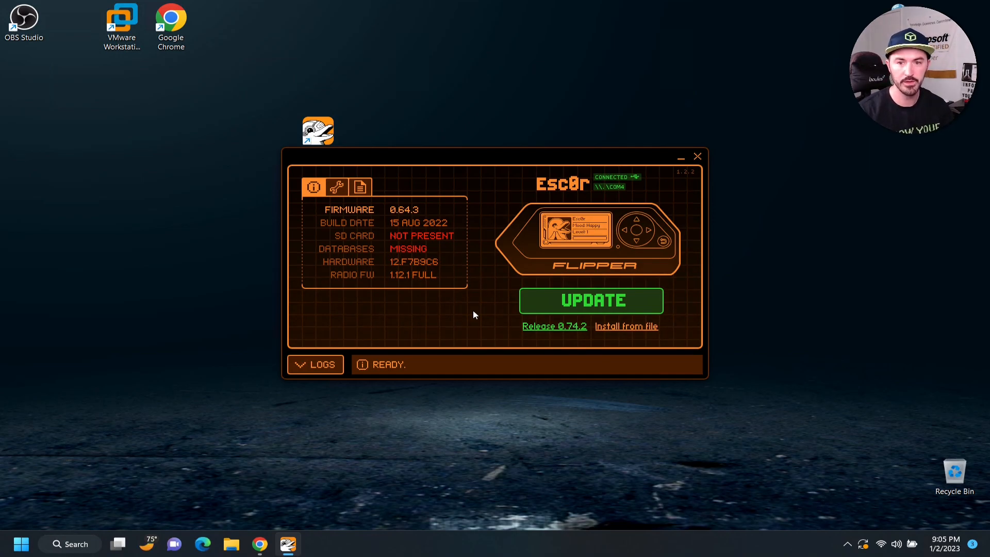
pyautogui.moveTo(411, 259)
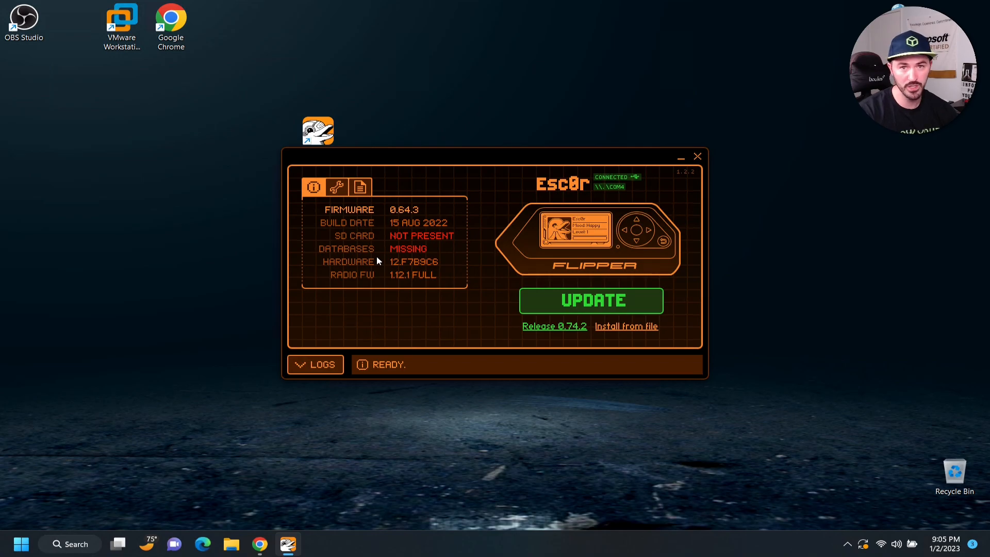
pyautogui.moveTo(346, 295)
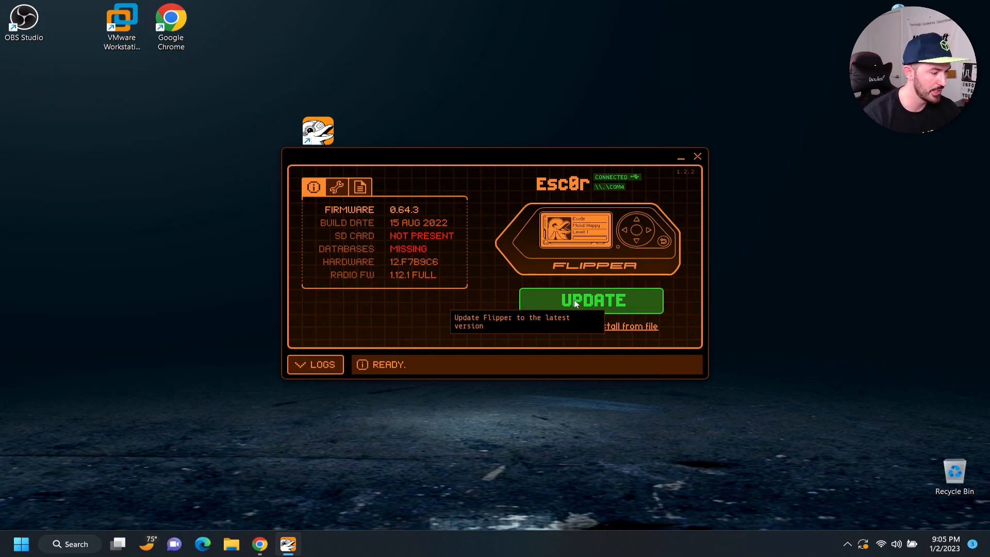
pyautogui.click(590, 300)
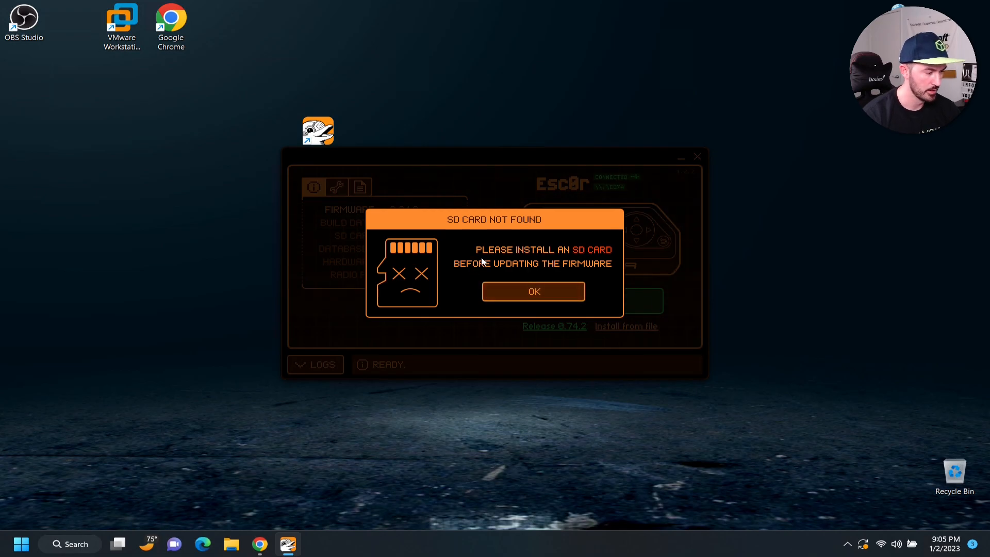
pyautogui.moveTo(473, 268)
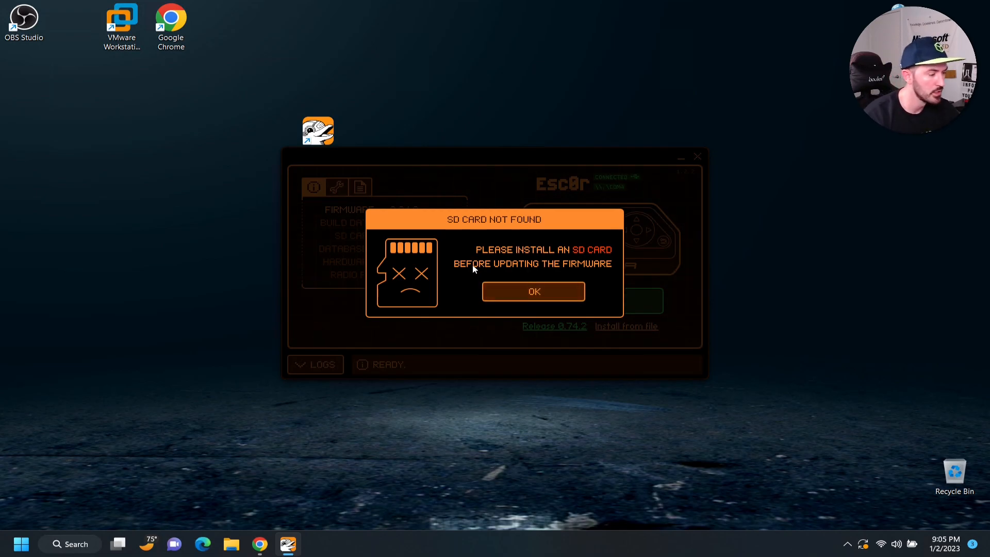
pyautogui.moveTo(518, 290)
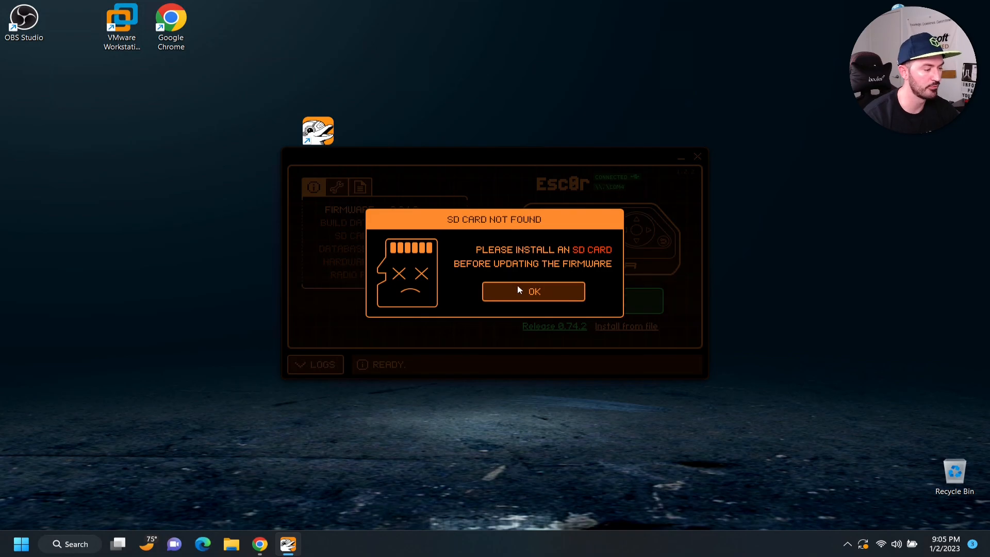
pyautogui.click(532, 291)
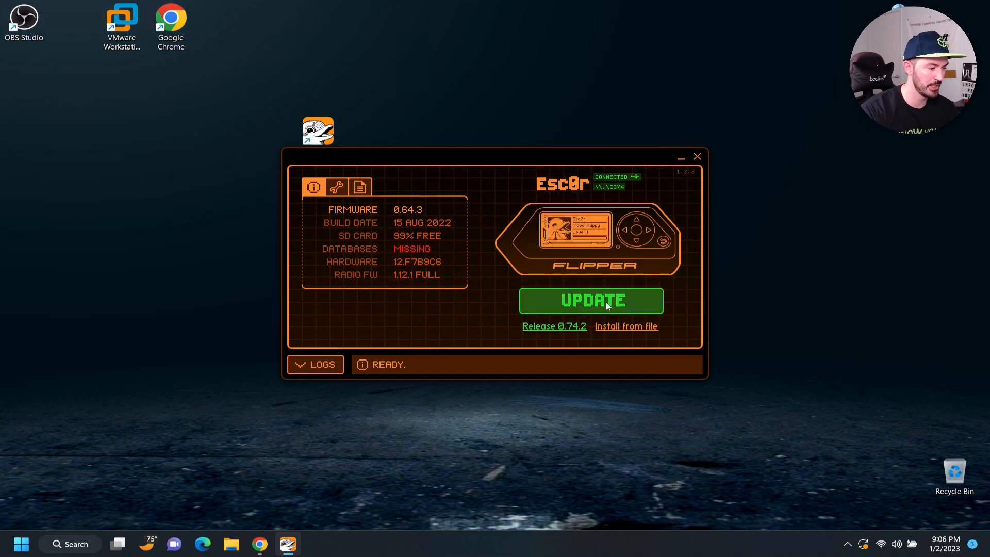
# - Launch the 0.74.2 firmware update with qFlipper's green UPDATE button
pyautogui.click(591, 300)
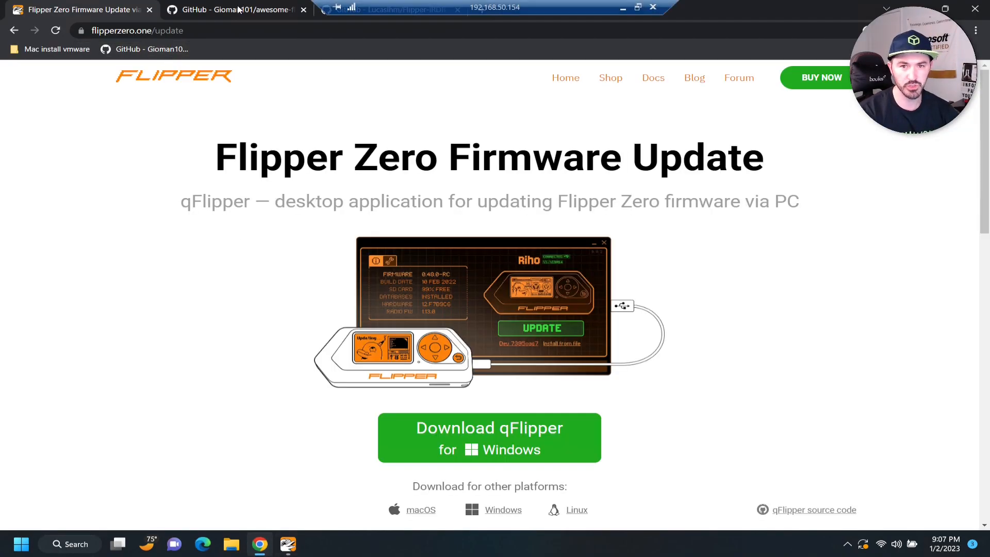
# - Switch to the awesome-flipperzero tab and scroll, zoomed in, to Databases & Dumps
pyautogui.click(234, 9)
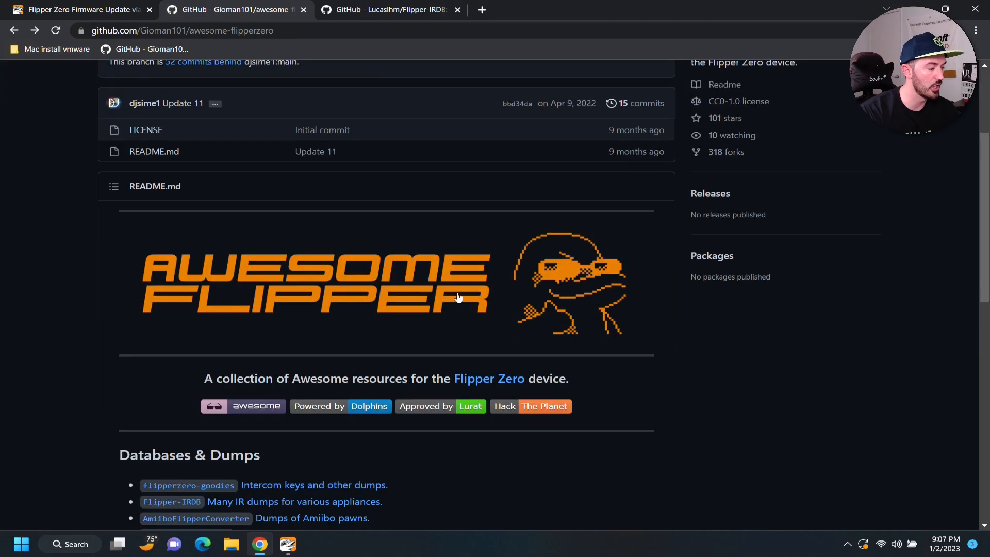
pyautogui.moveTo(442, 298)
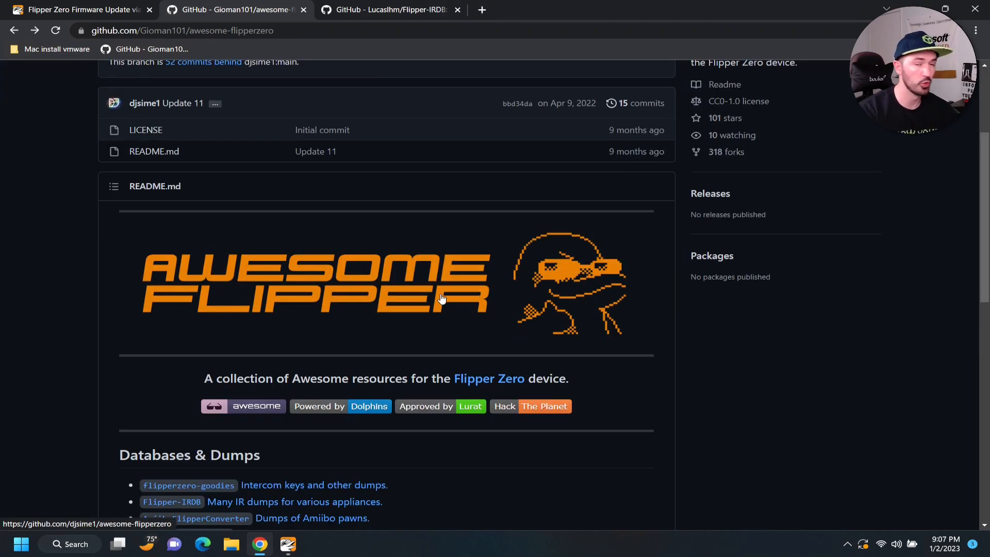
pyautogui.scroll(-3)
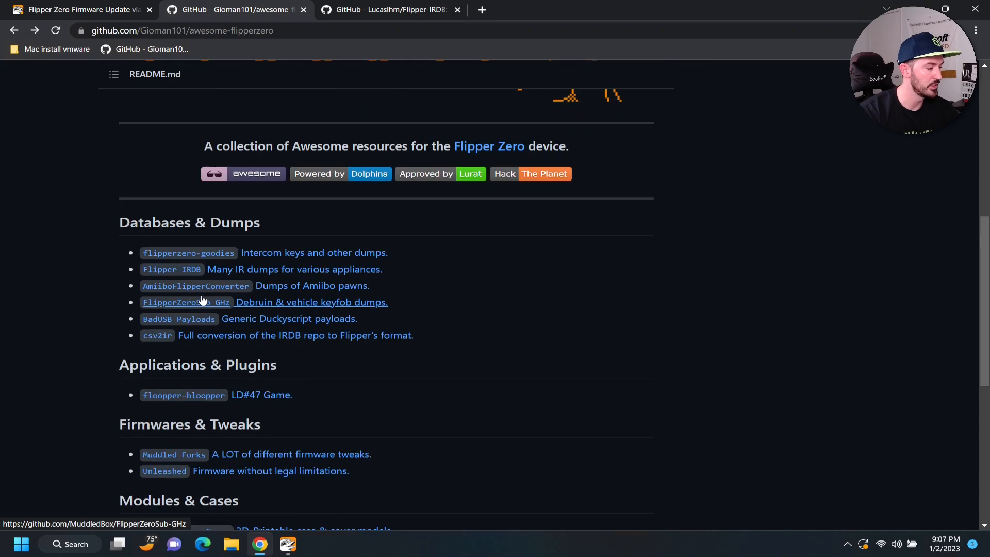
pyautogui.press('ctrl+plus')
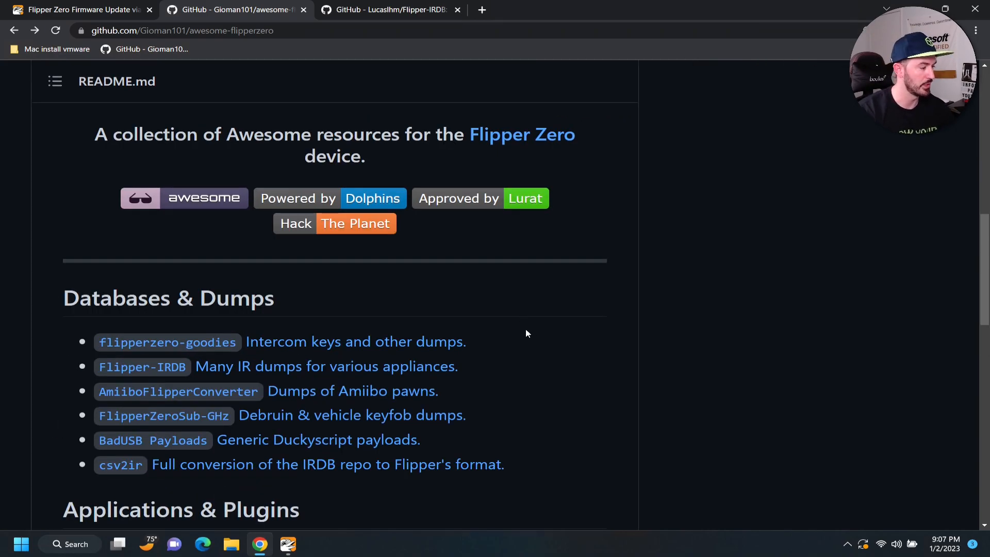
pyautogui.scroll(-3)
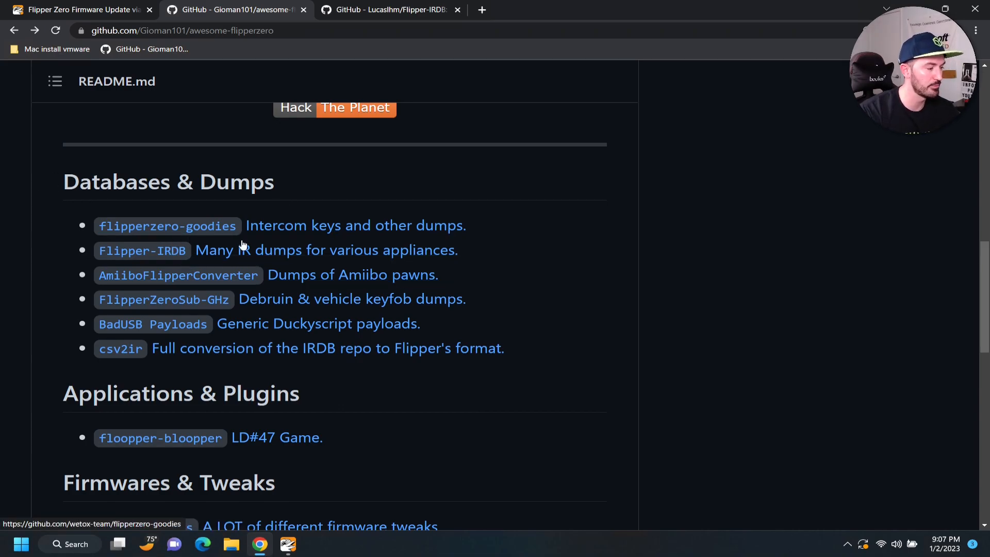
pyautogui.moveTo(126, 264)
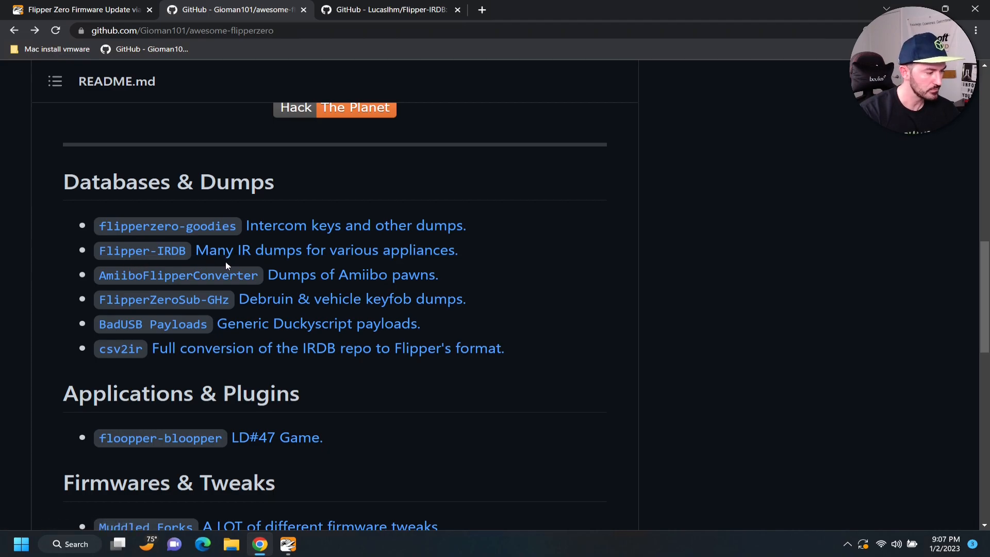
pyautogui.moveTo(455, 299)
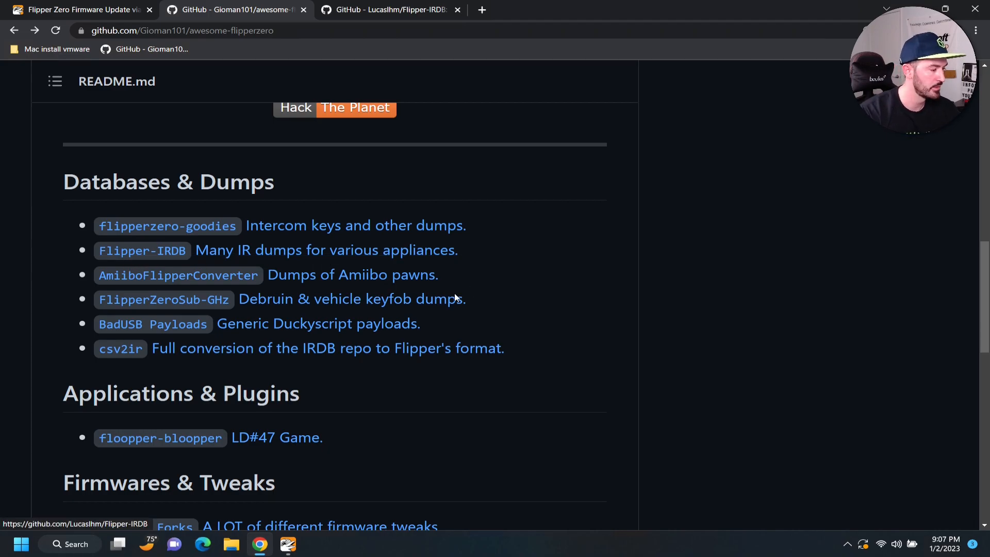
pyautogui.moveTo(233, 338)
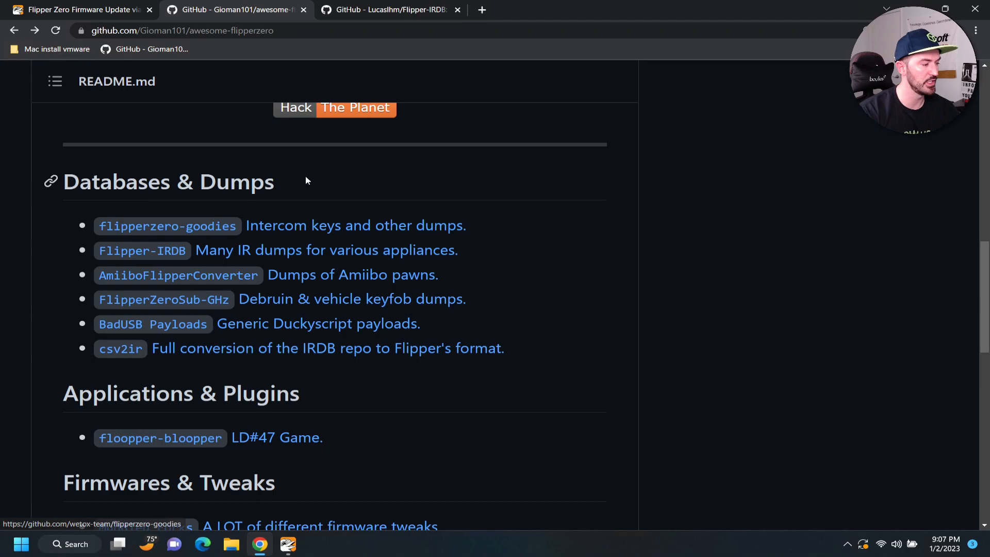
pyautogui.moveTo(391, 6)
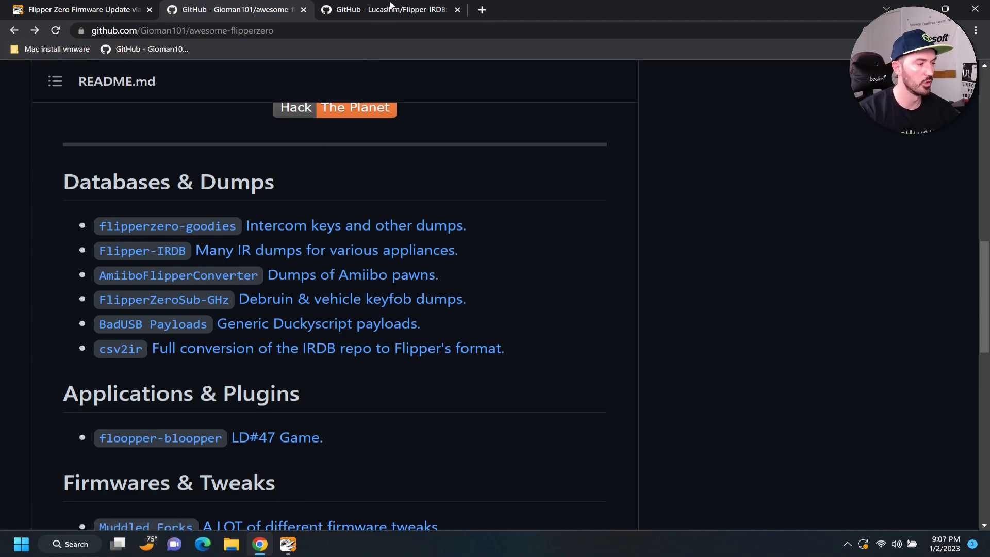
pyautogui.moveTo(389, 9)
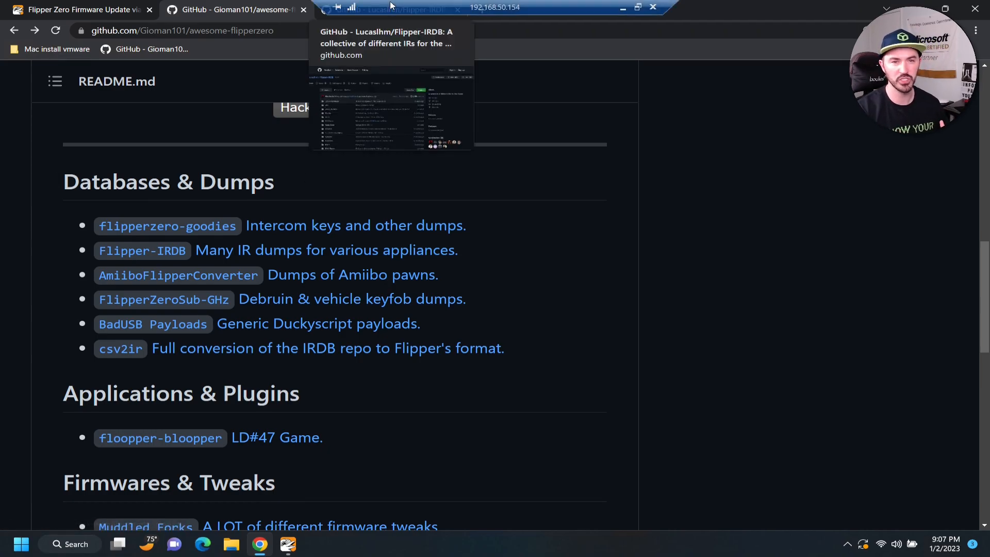
pyautogui.moveTo(761, 189)
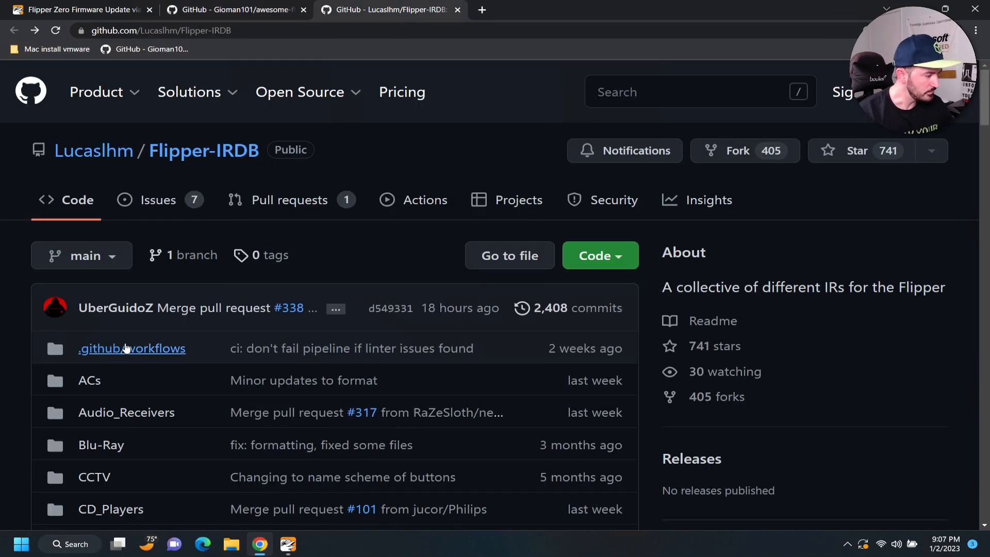
pyautogui.click(20, 544)
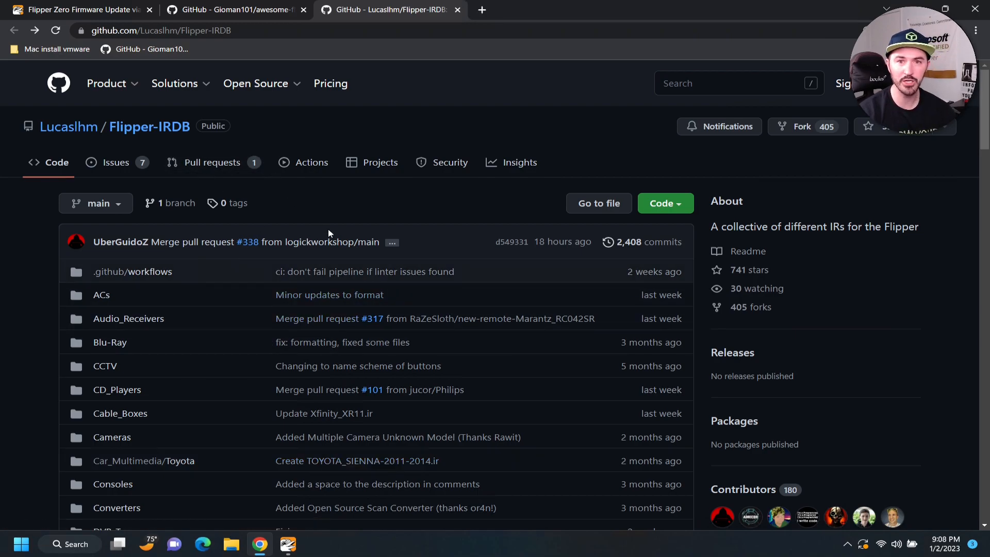
pyautogui.scroll(-3)
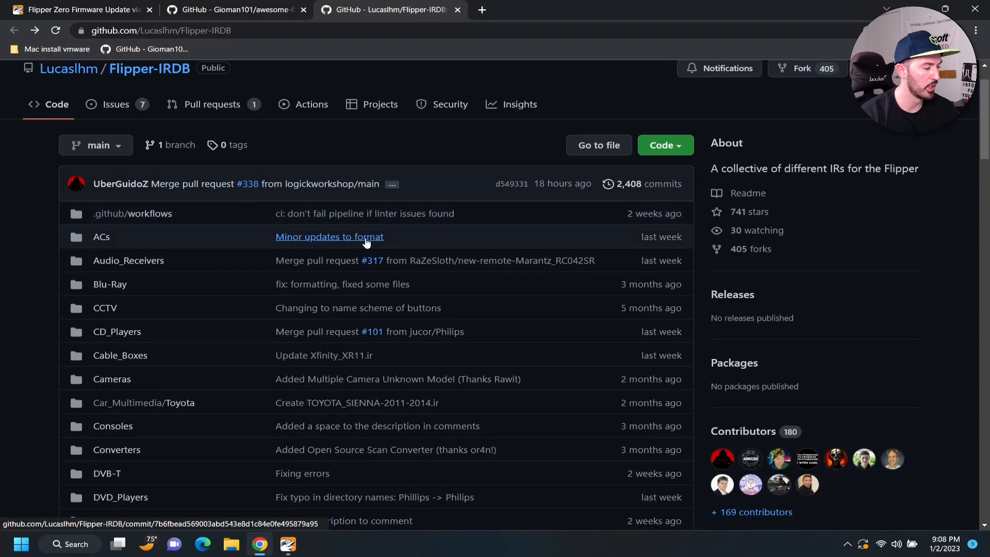
pyautogui.scroll(-3)
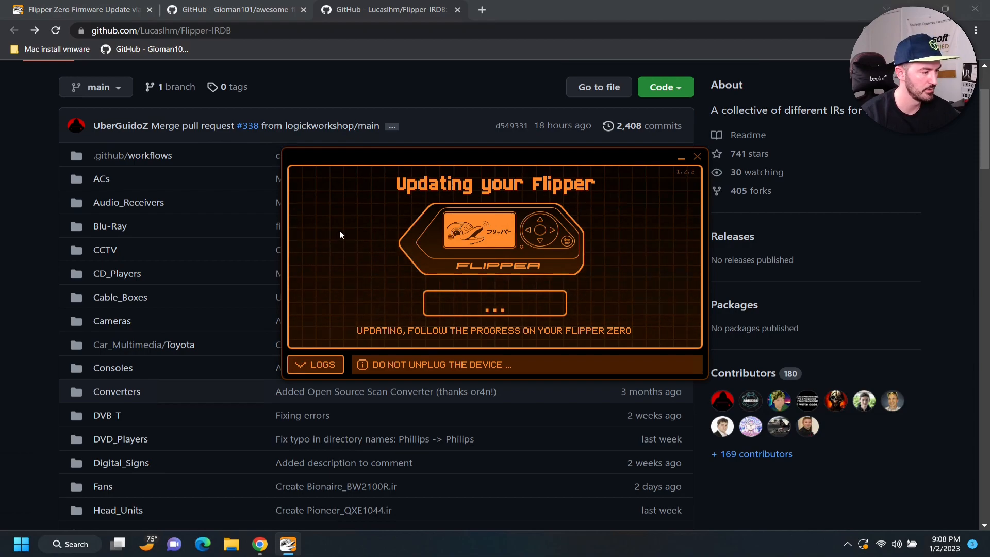
pyautogui.moveTo(357, 225)
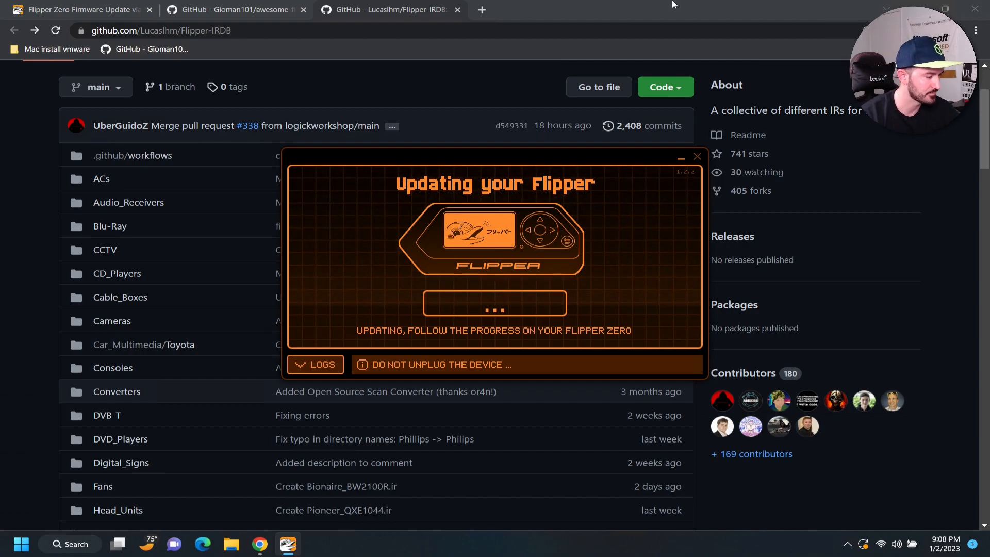
# - Minimize Chrome to reveal qFlipper's Success! update screen
pyautogui.click(698, 156)
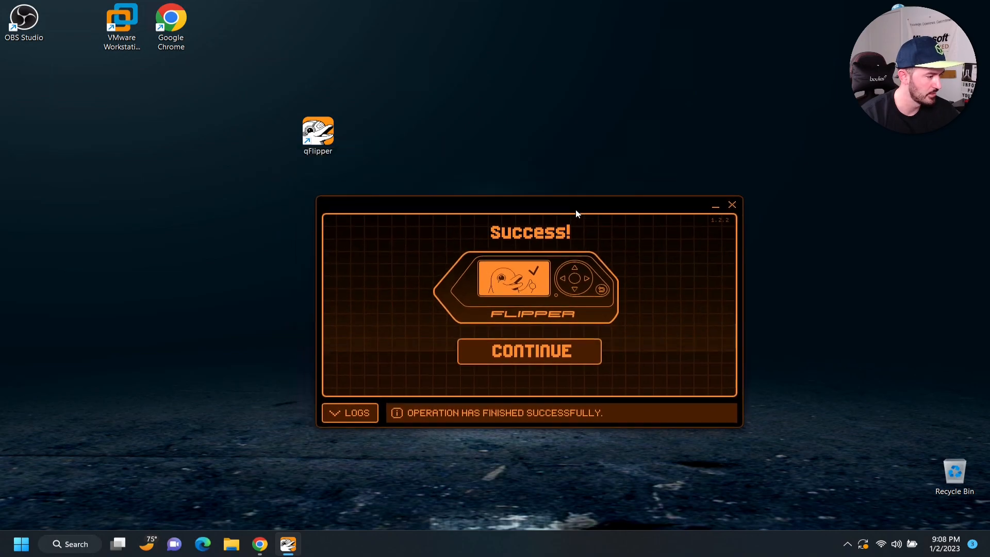
pyautogui.moveTo(451, 352)
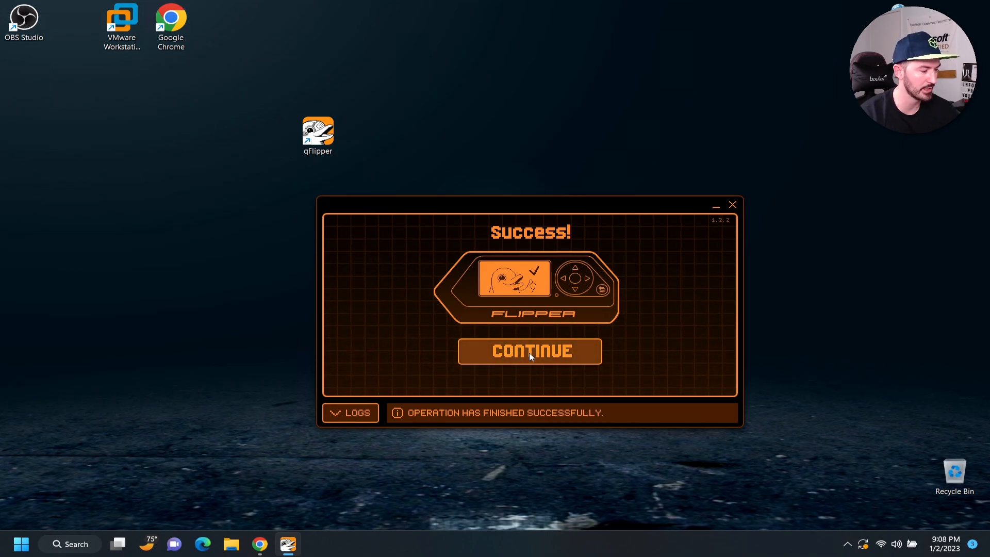
# - Dismiss the update success message using the virtual Flipper's OK and Back controls
pyautogui.click(530, 351)
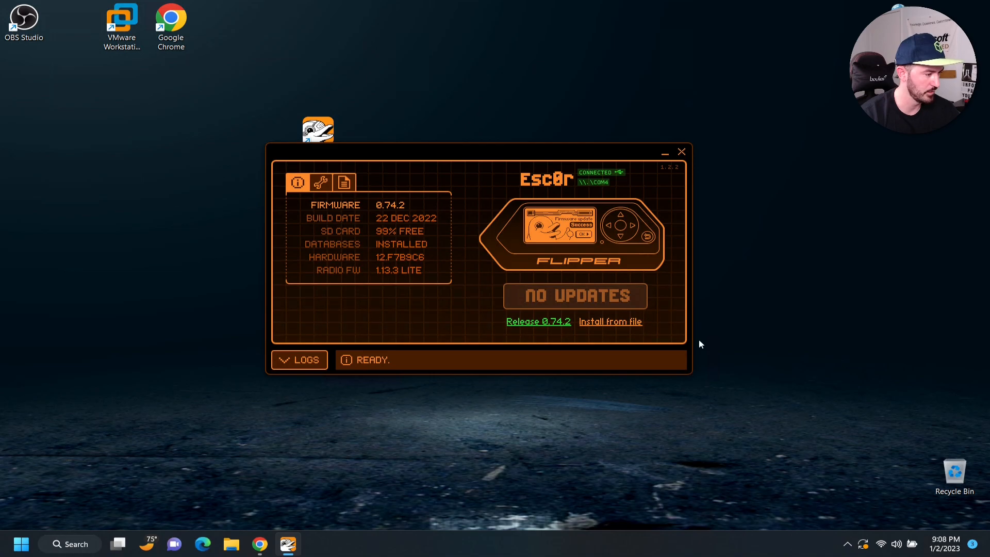
pyautogui.moveTo(391, 253)
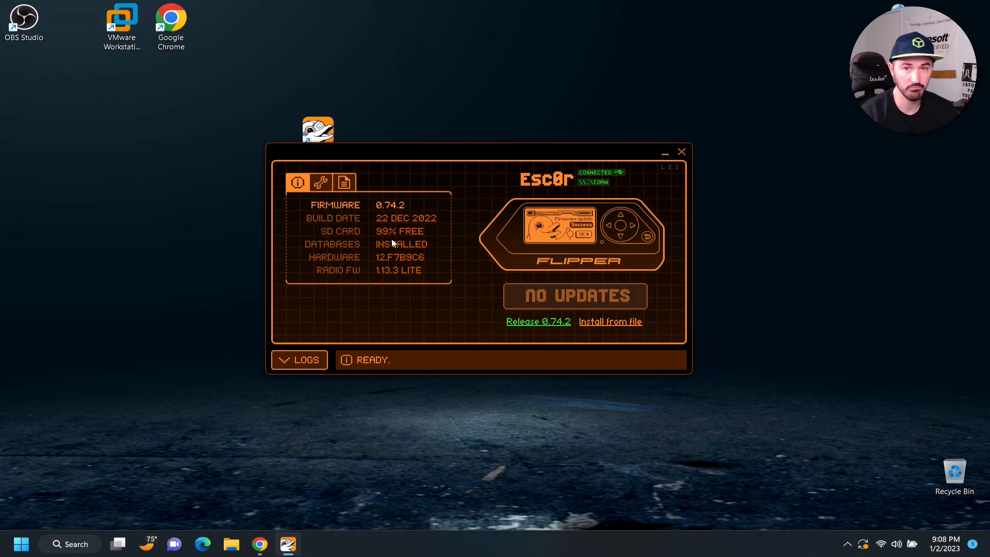
pyautogui.moveTo(571, 289)
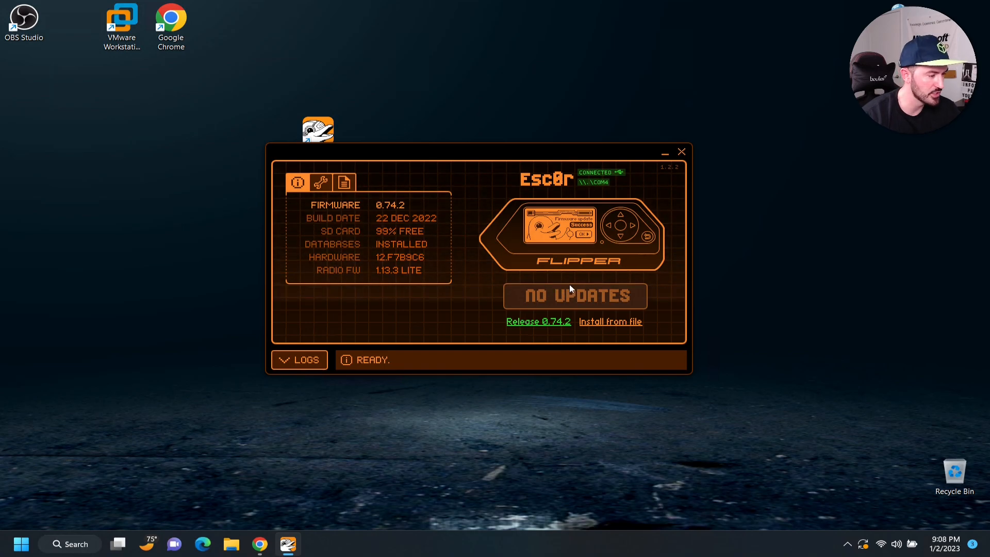
pyautogui.moveTo(374, 227)
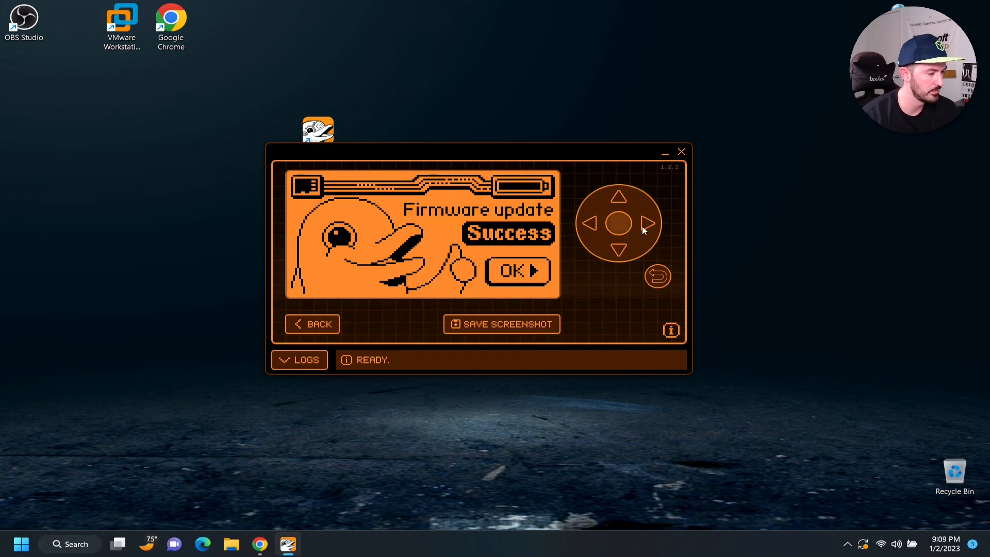
pyautogui.click(644, 222)
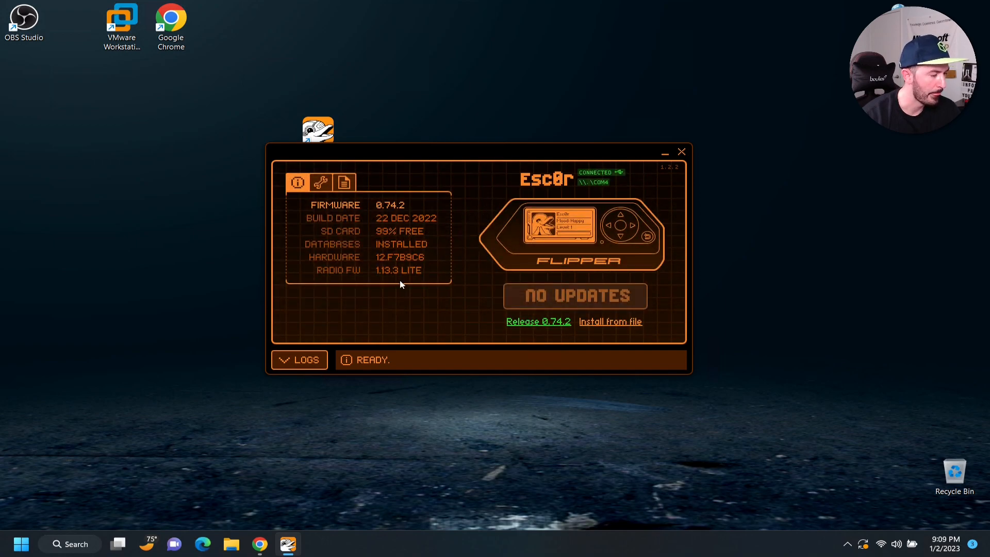
pyautogui.moveTo(534, 277)
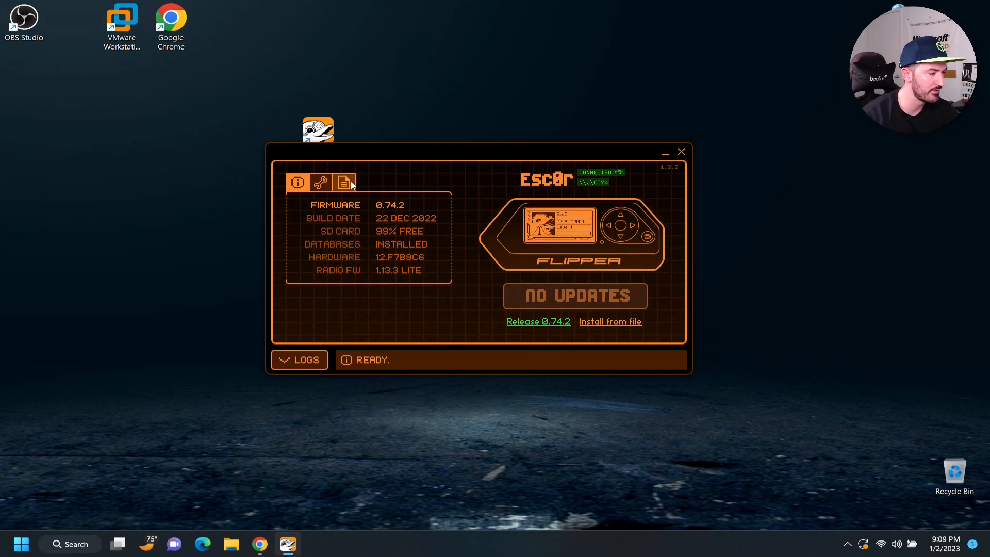
# - Browse File Manager to SD Card > infrared, then shift the qFlipper window right
pyautogui.click(343, 182)
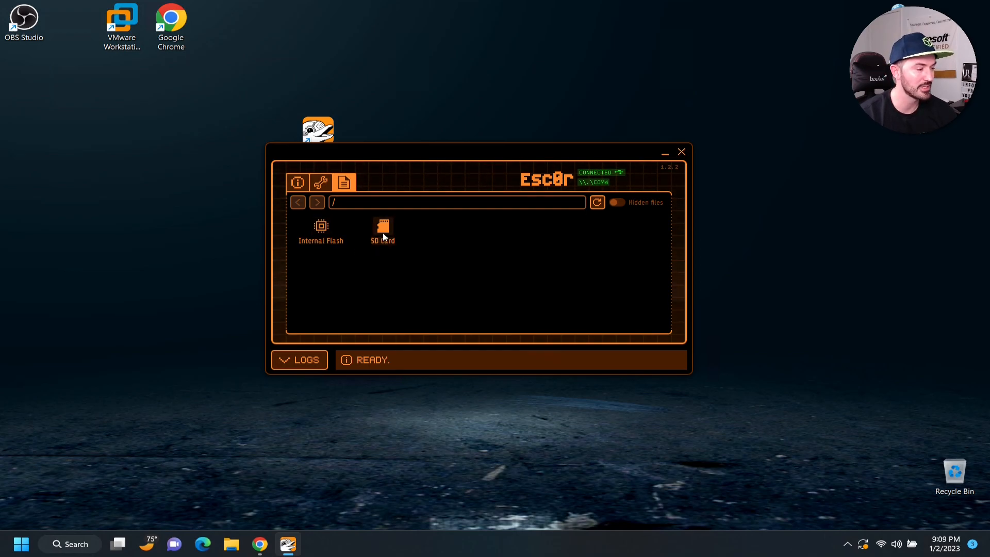
pyautogui.doubleClick(382, 230)
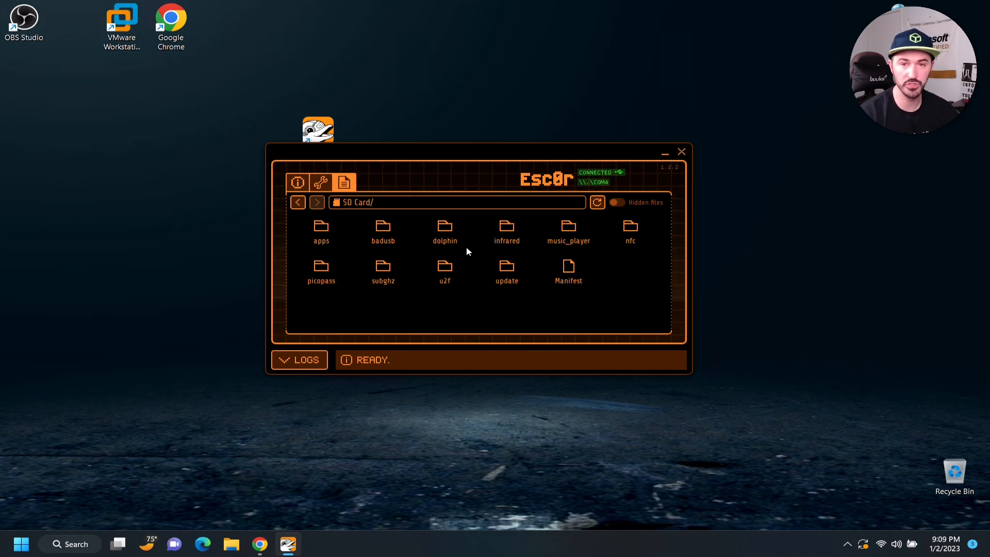
pyautogui.moveTo(392, 275)
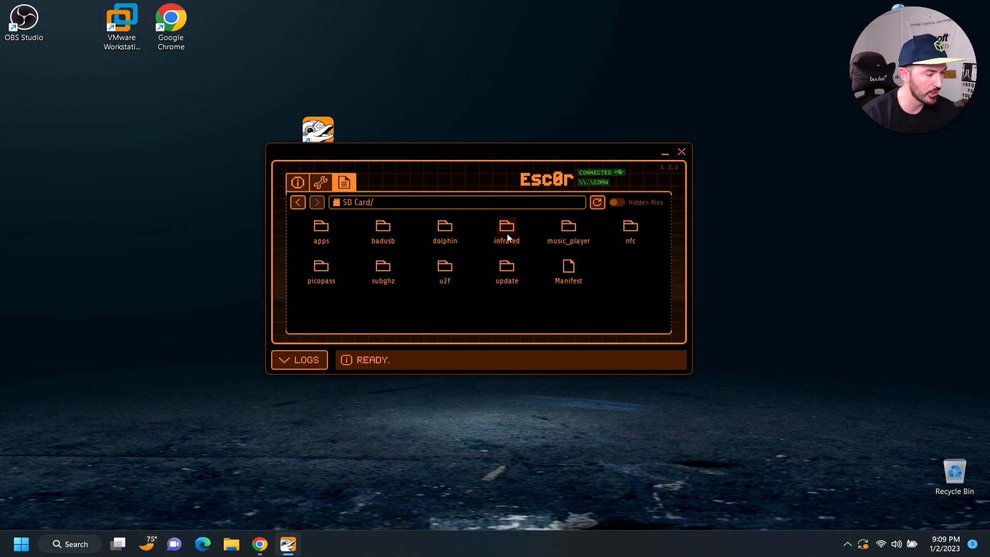
pyautogui.doubleClick(506, 229)
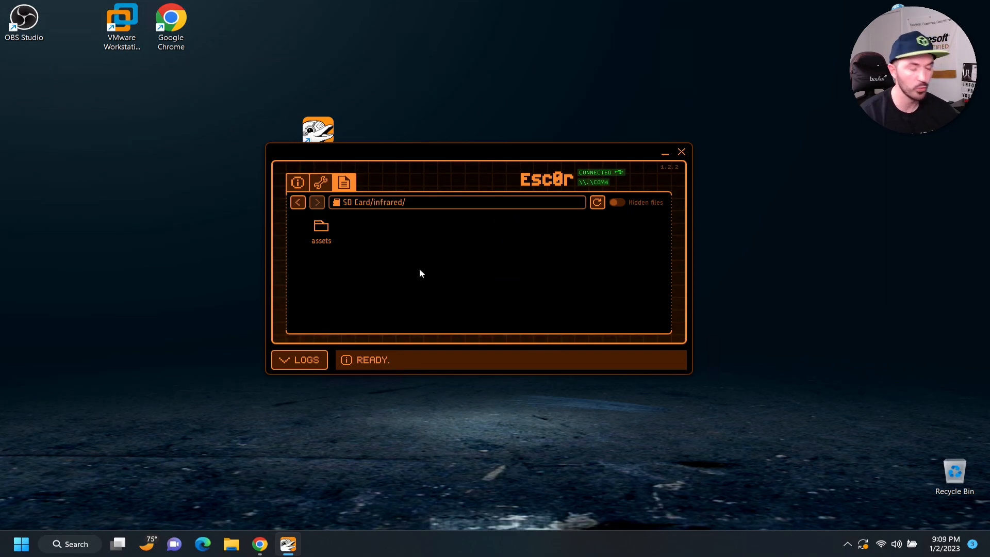
pyautogui.moveTo(416, 275)
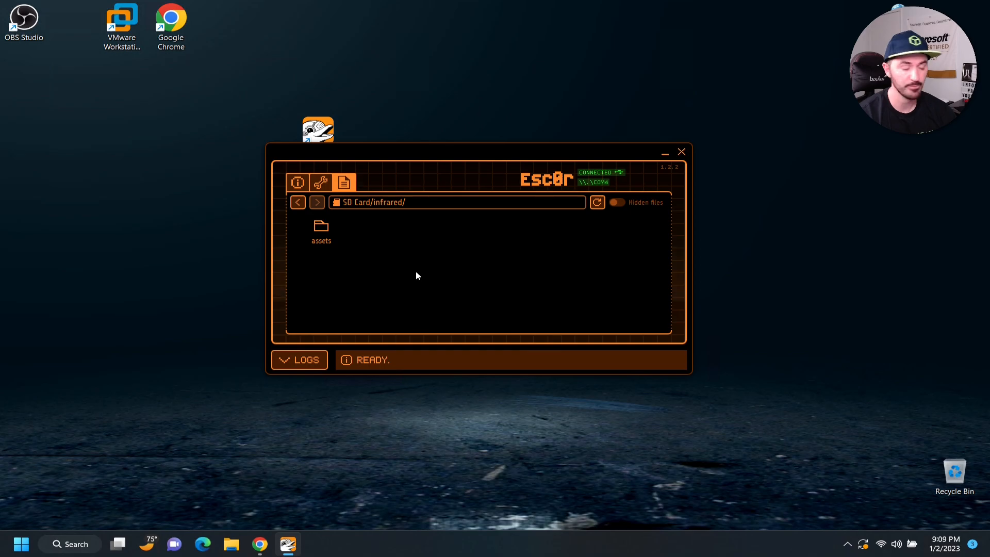
pyautogui.moveTo(479, 151); pyautogui.dragTo(671, 159)
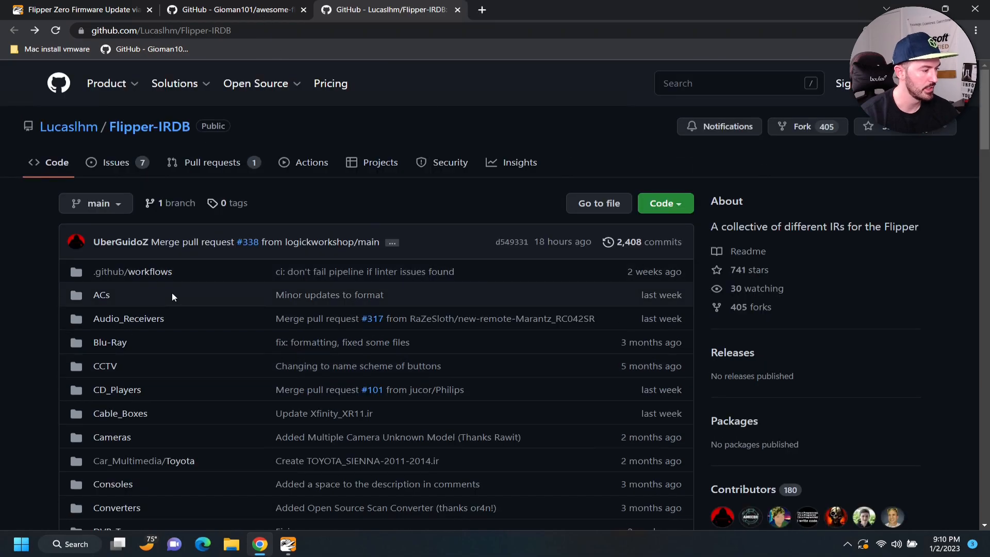
pyautogui.moveTo(664, 203)
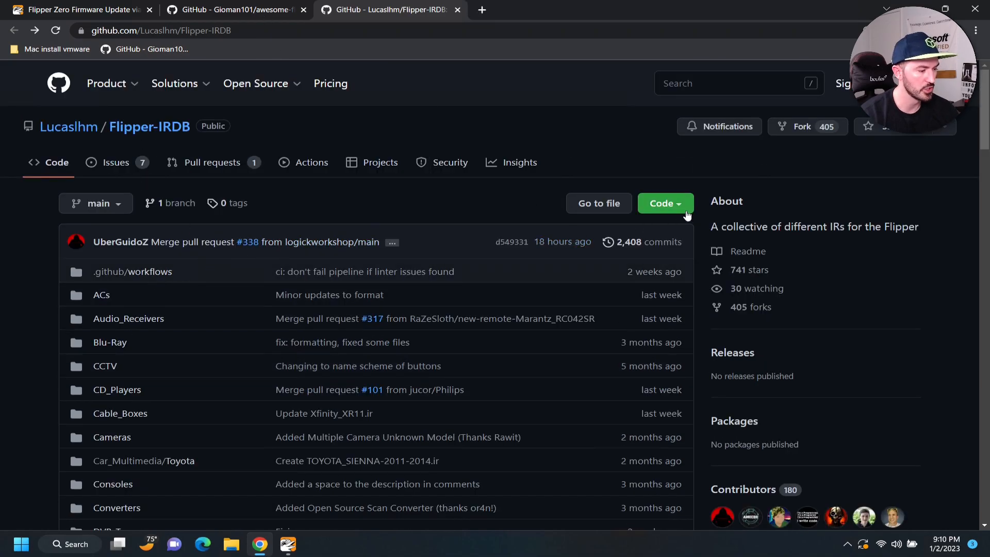
# - Download Flipper-IRDB-main.zip through the Code menu's Download ZIP option
pyautogui.click(665, 202)
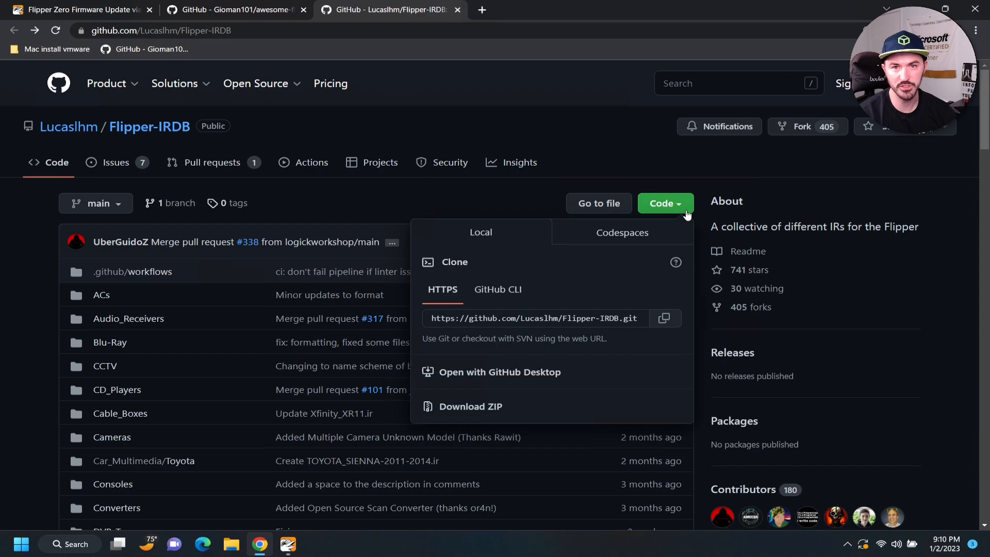
pyautogui.click(470, 406)
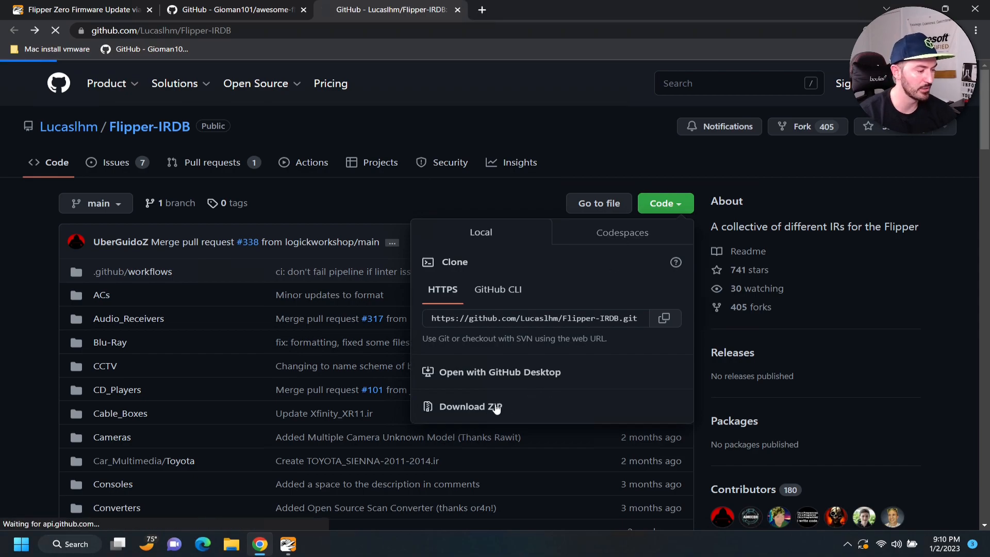
pyautogui.click(470, 405)
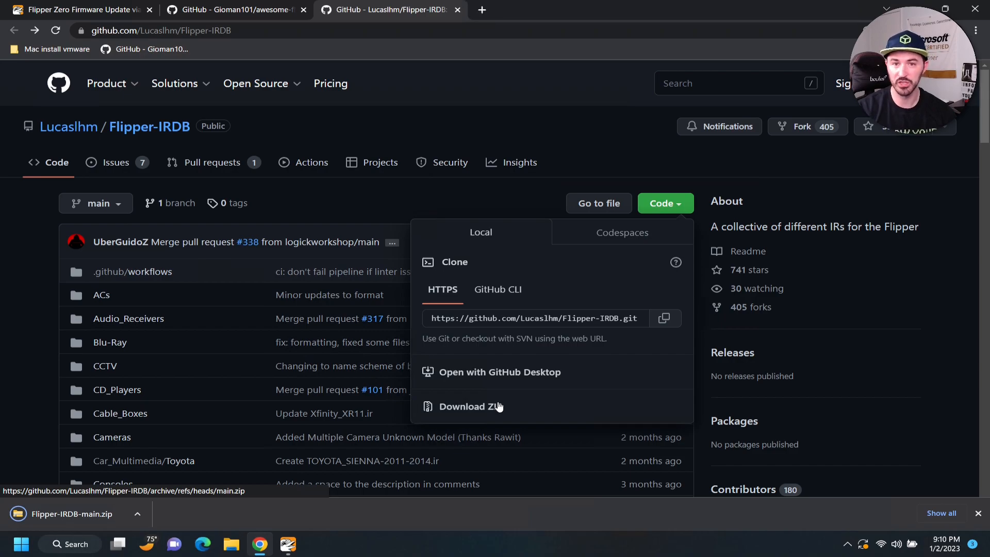
pyautogui.moveTo(515, 526)
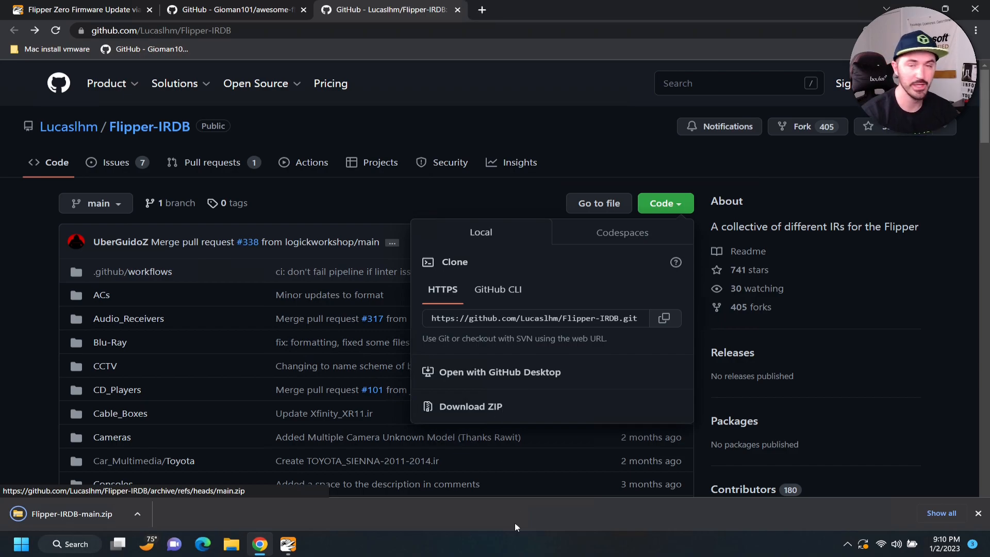
pyautogui.moveTo(252, 414)
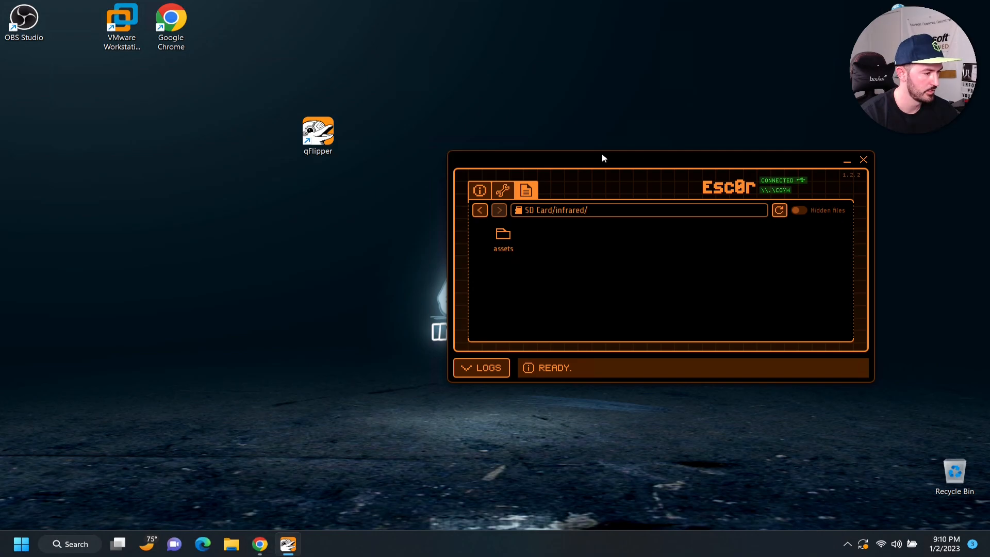
# - Move the downloaded Flipper-IRDB-main.zip from Downloads to the Desktop
pyautogui.moveTo(603, 158); pyautogui.dragTo(731, 140)
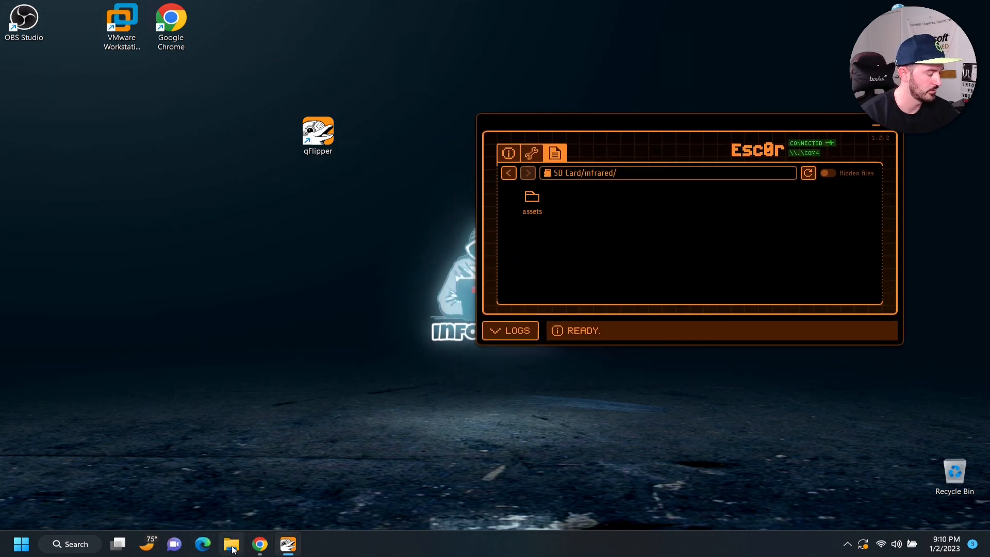
pyautogui.click(231, 544)
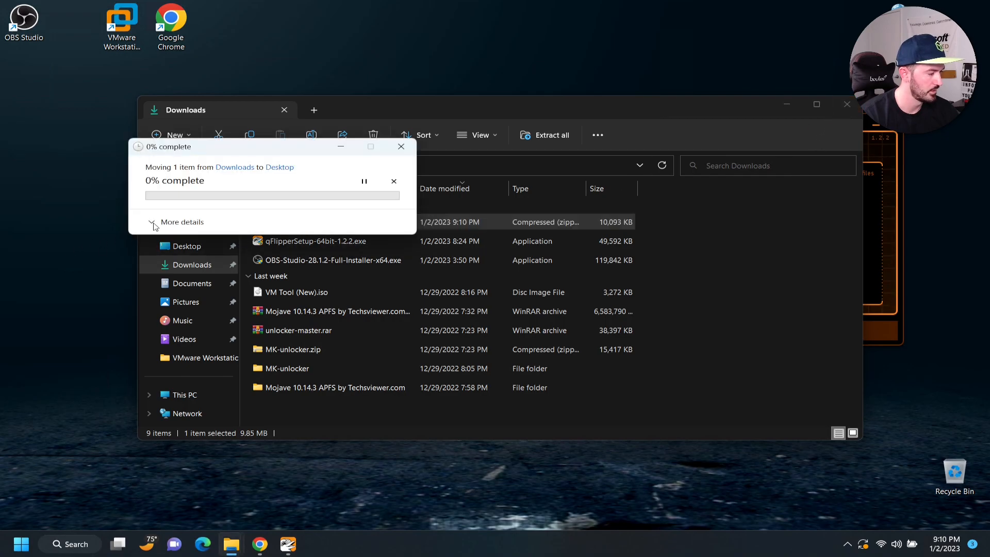
pyautogui.click(182, 222)
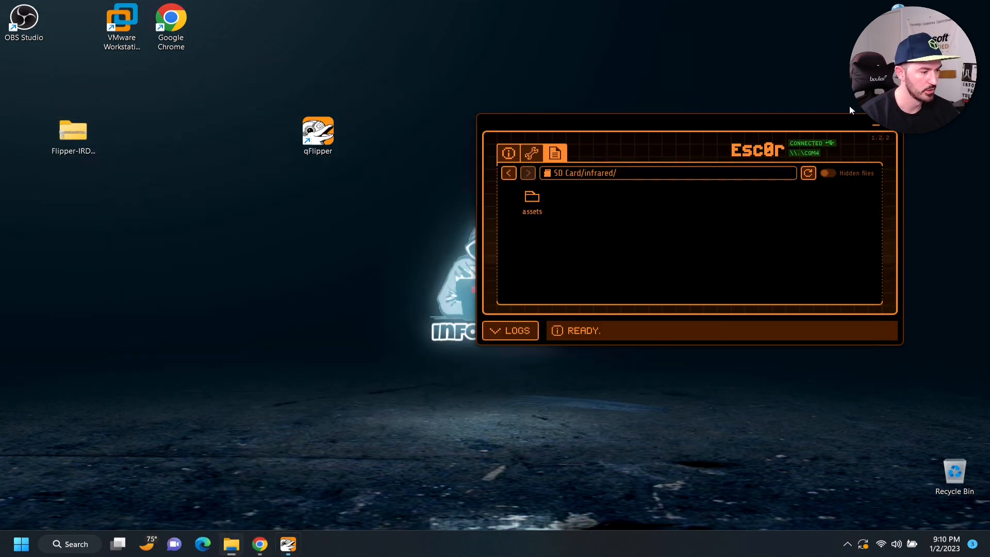
# - Extract the zip into a Flipper-IRDB-main folder on the Desktop
pyautogui.rightClick(73, 133)
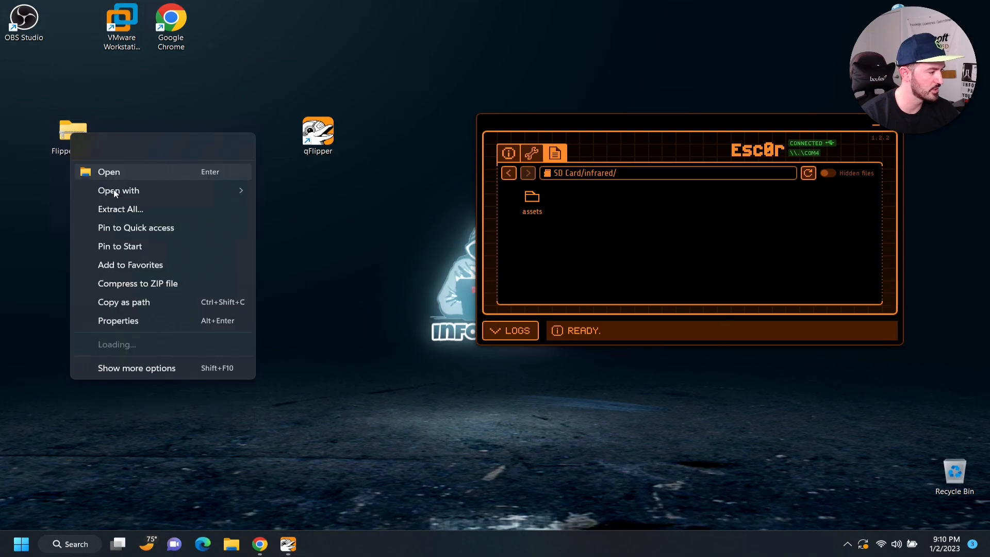
pyautogui.click(120, 208)
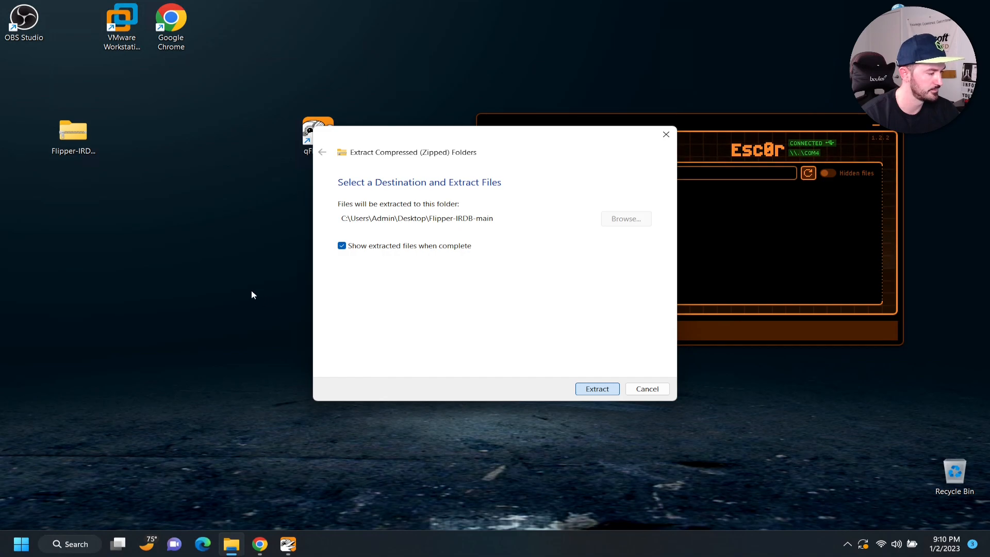
pyautogui.click(596, 389)
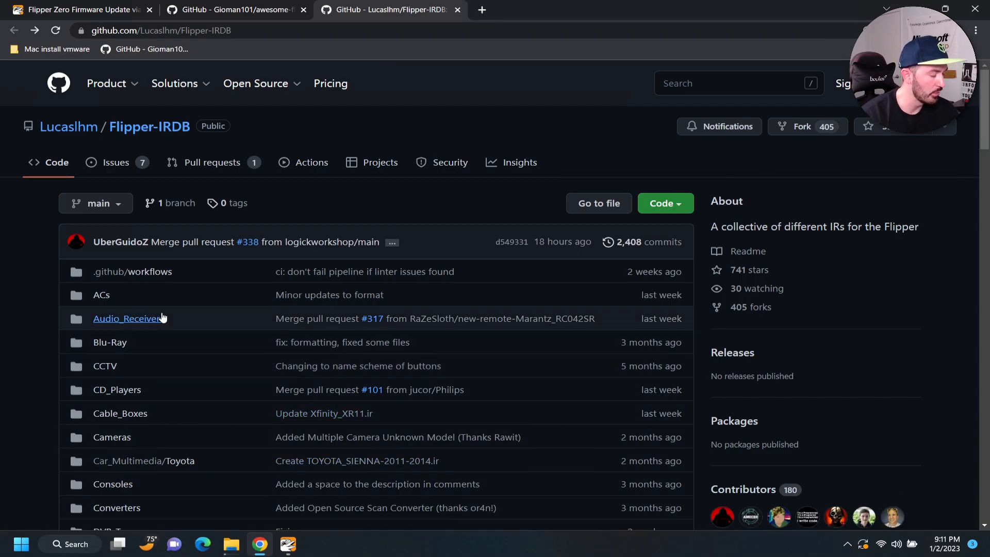
# - Open Flipper-IRDB's TVs folder and scroll through its brand list
pyautogui.scroll(-3)
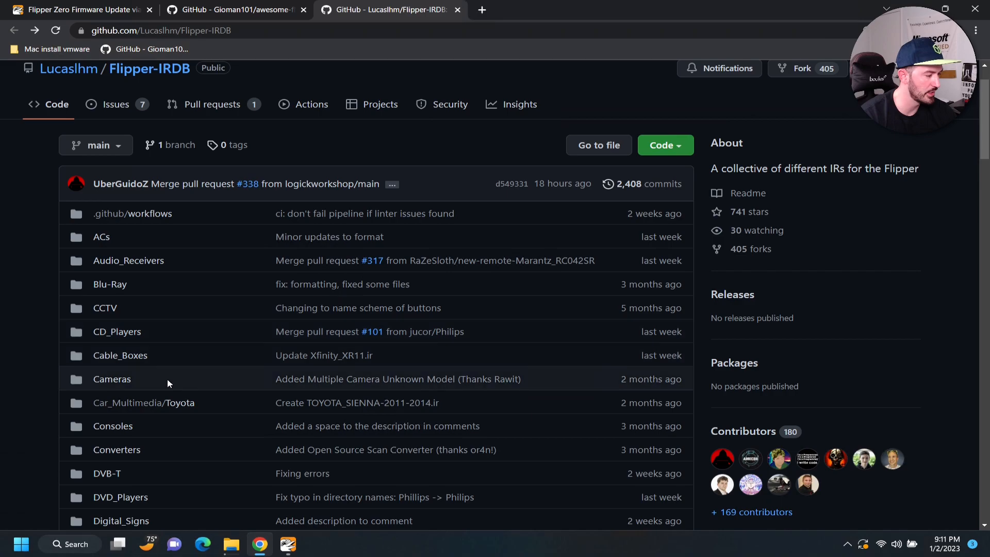
pyautogui.scroll(-3)
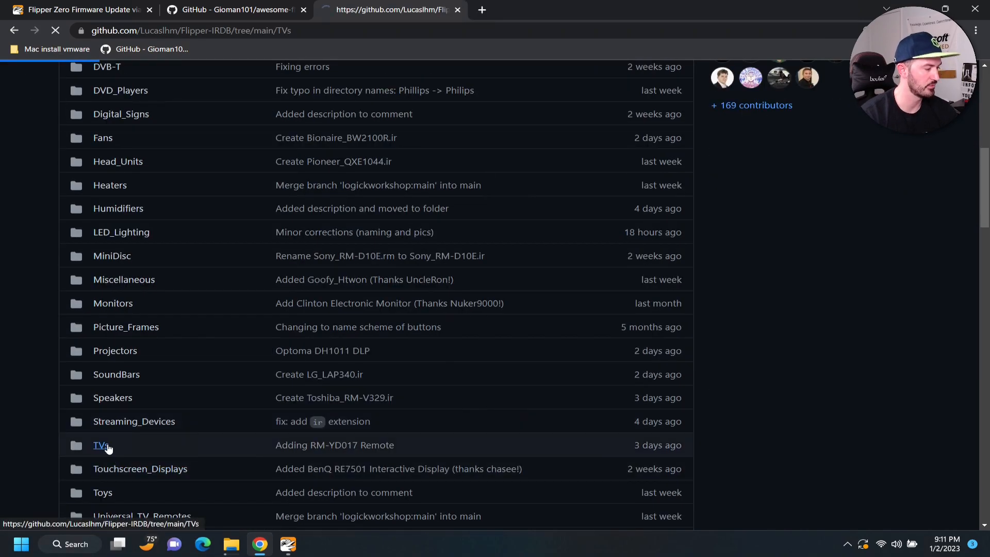
pyautogui.click(99, 445)
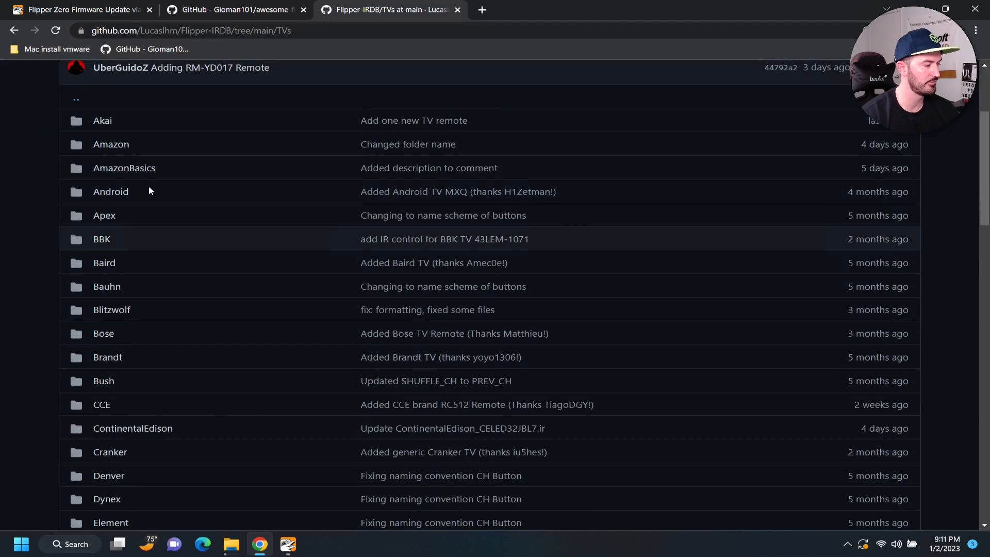
pyautogui.moveTo(168, 377)
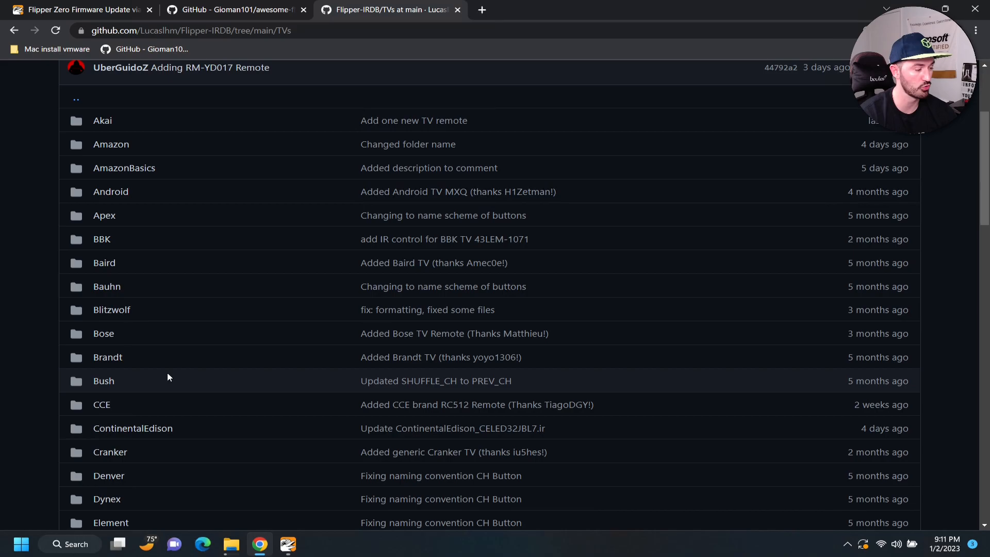
pyautogui.scroll(-3)
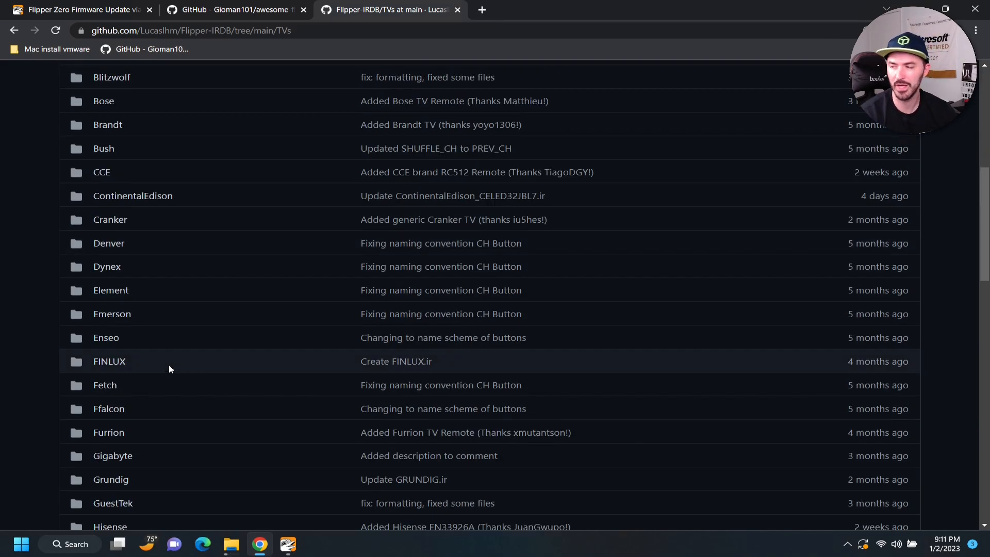
pyautogui.scroll(-3)
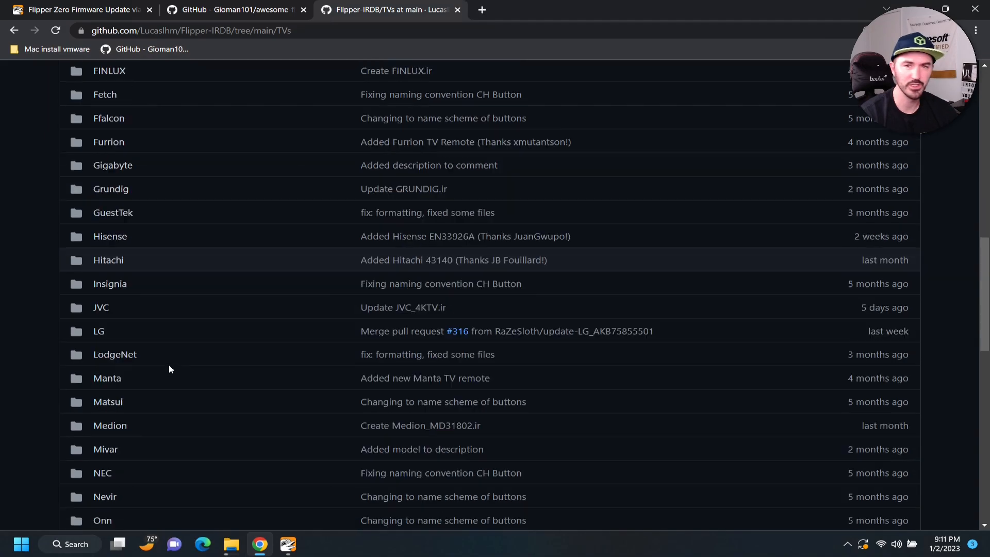
pyautogui.scroll(-3)
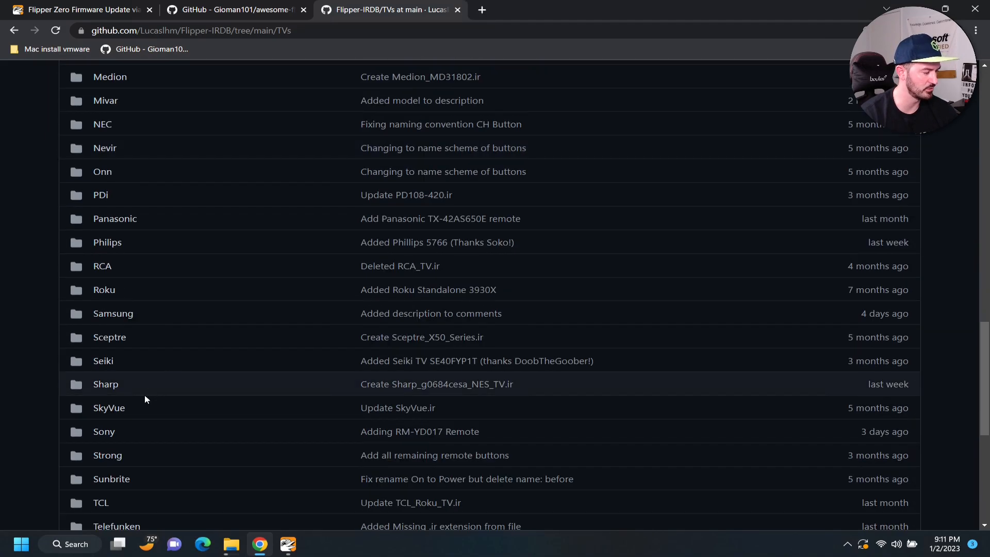
pyautogui.scroll(-3)
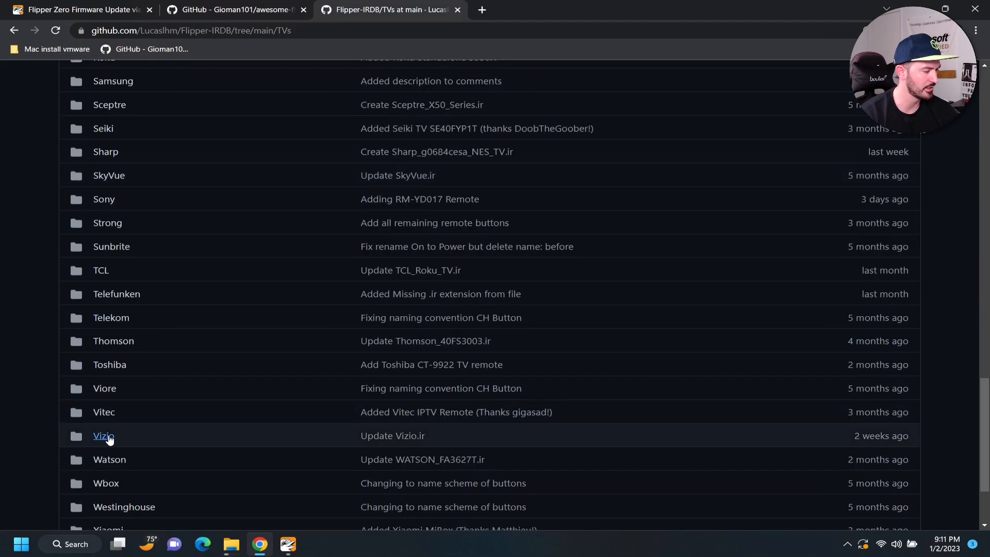
pyautogui.moveTo(133, 388)
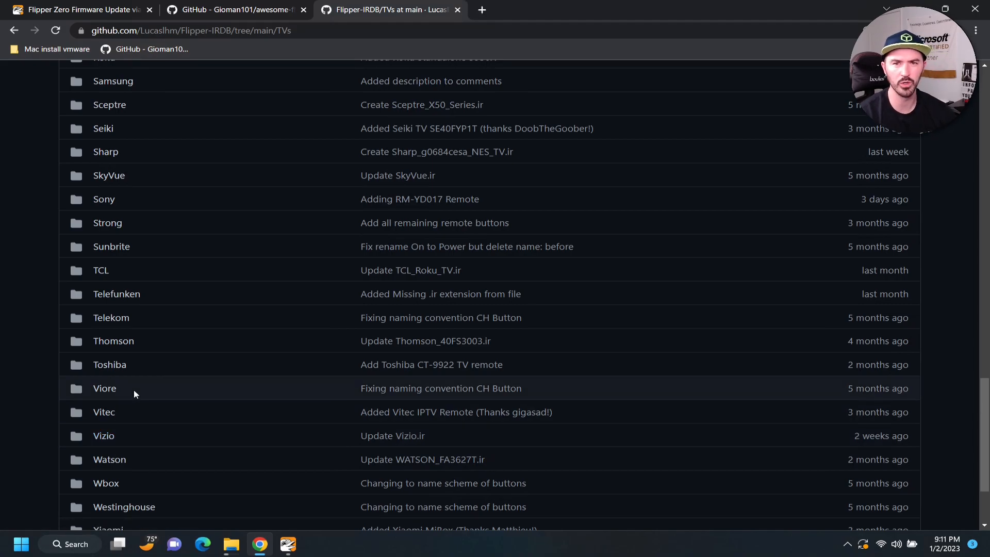
pyautogui.moveTo(104, 436)
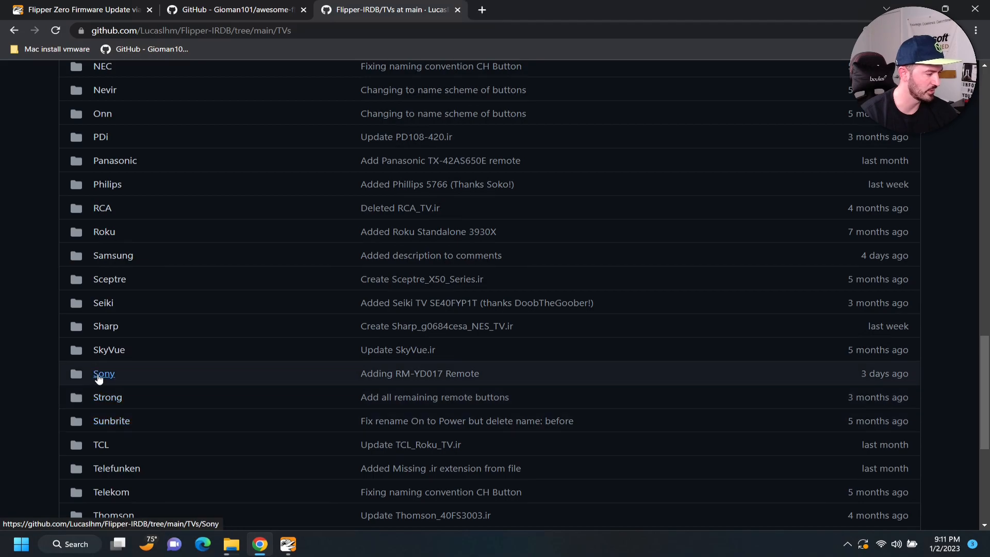
# - Review the Sony folder's .ir remote files, then return to the TVs listing
pyautogui.click(103, 374)
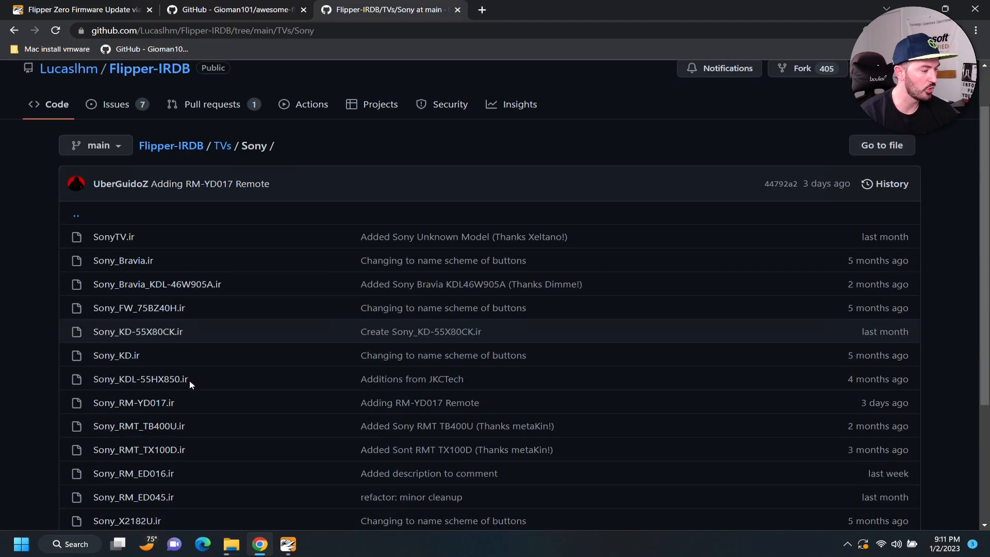
pyautogui.scroll(-3)
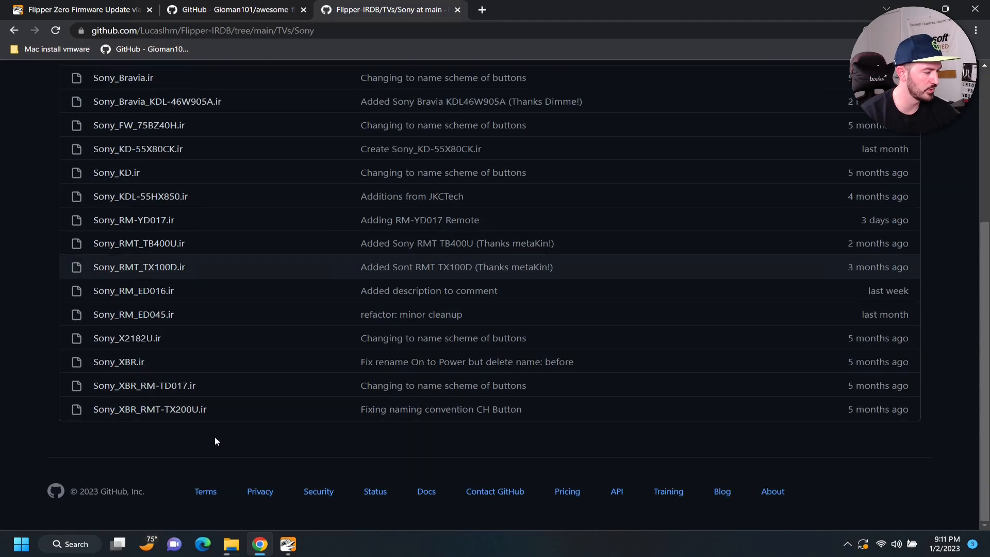
pyautogui.moveTo(196, 332)
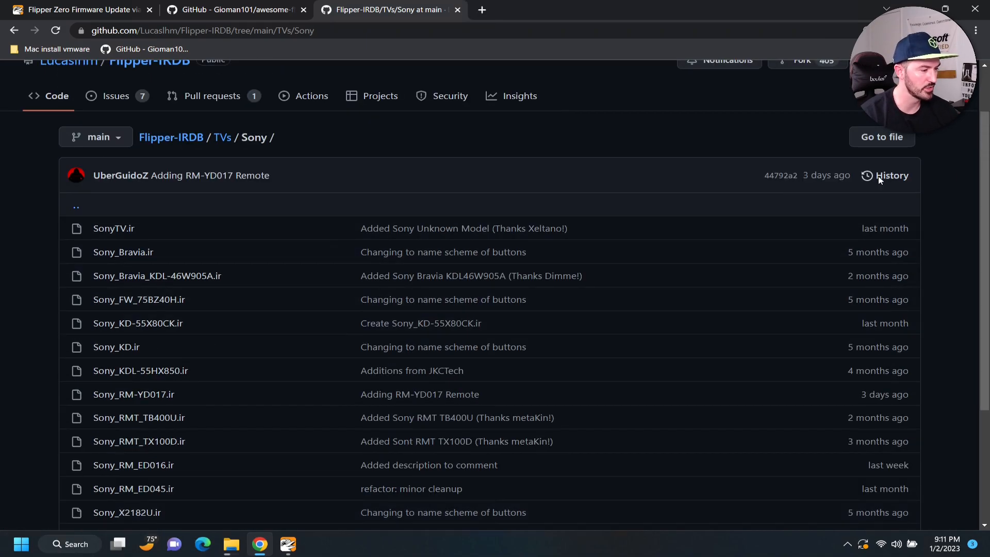
pyautogui.moveTo(821, 290)
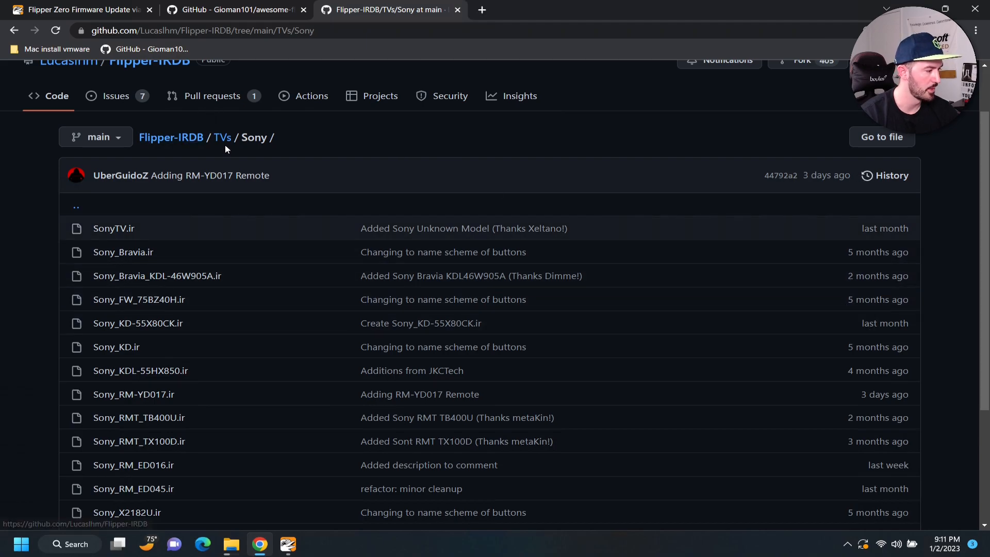
pyautogui.click(222, 137)
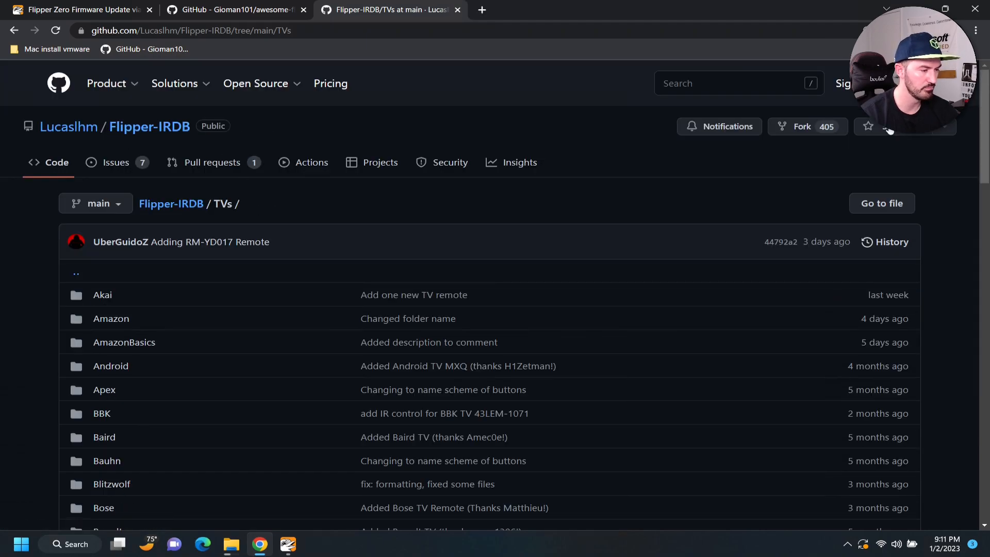
pyautogui.moveTo(238, 241)
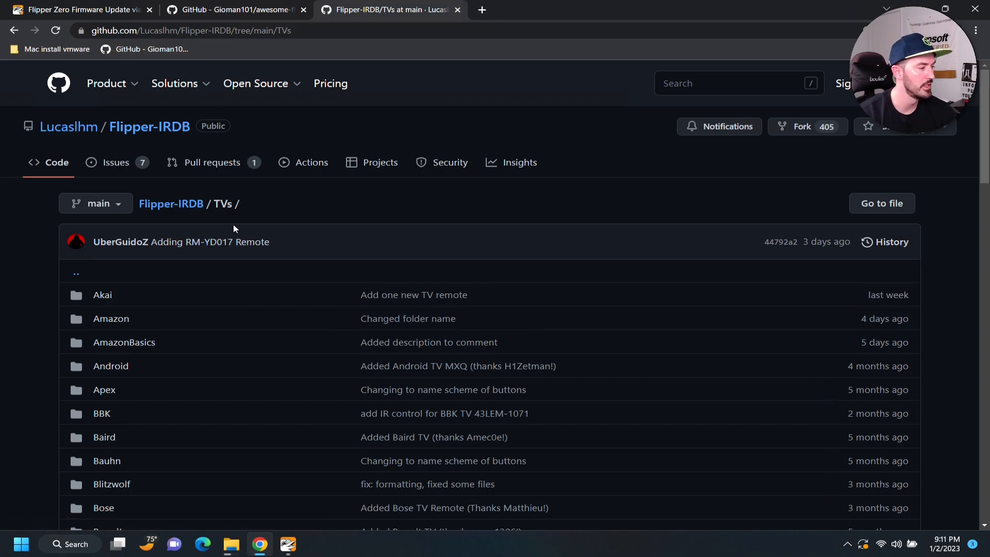
pyautogui.moveTo(98, 110)
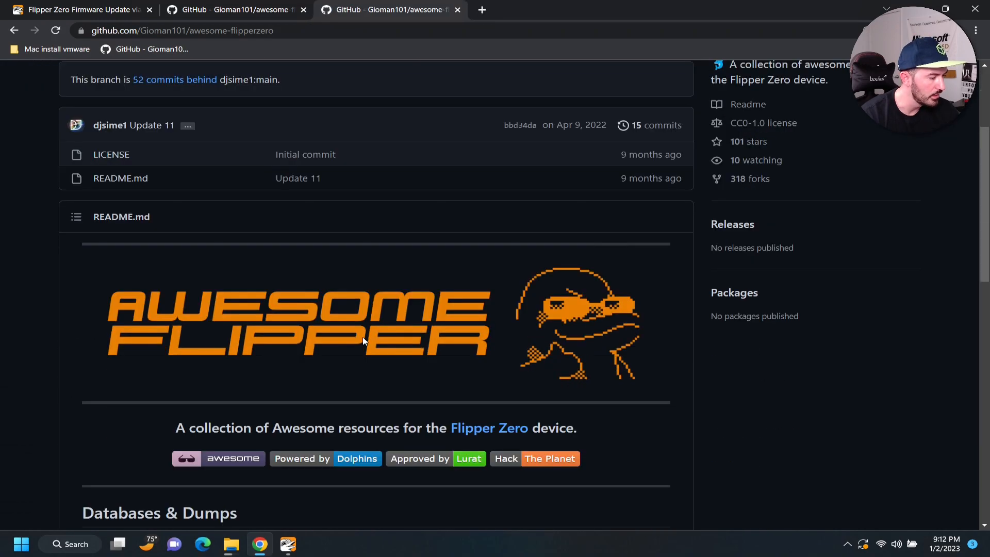
# - Open the README's Unleashed firmware link in a new tab and scroll through it
pyautogui.scroll(-3)
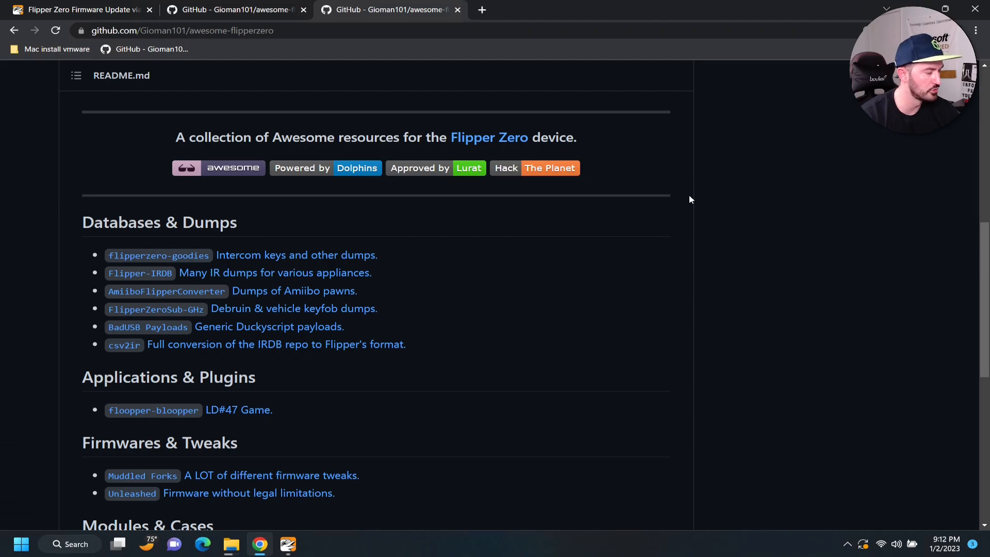
pyautogui.scroll(-3)
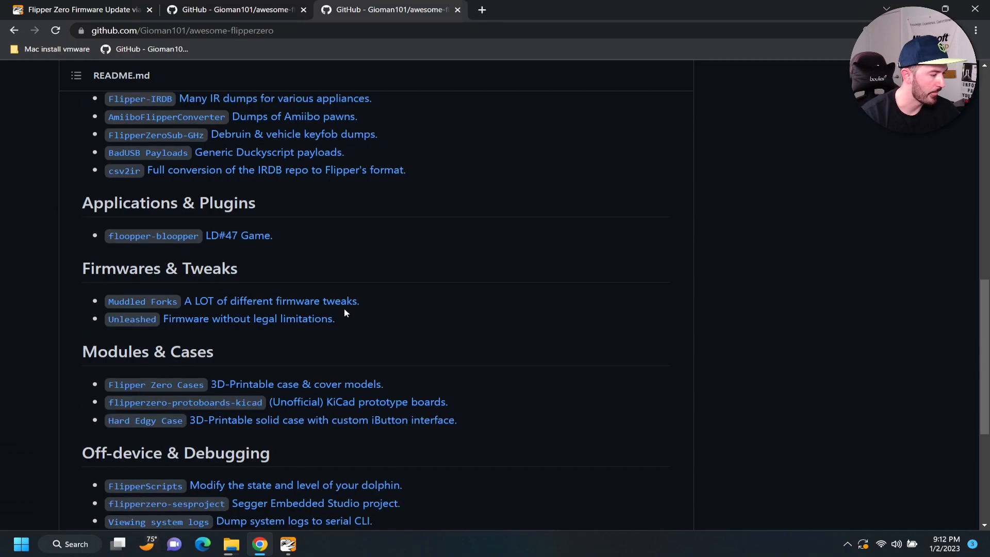
pyautogui.scroll(-3)
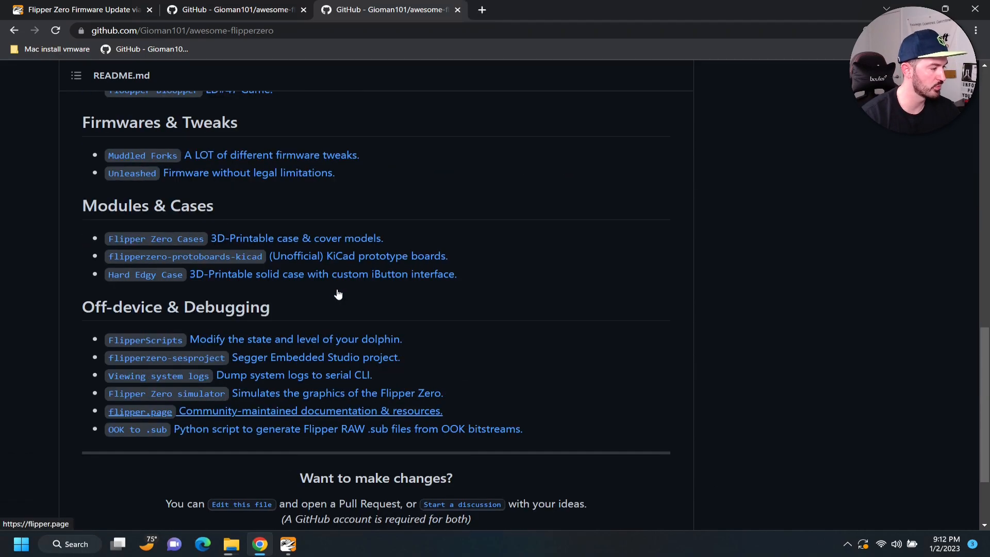
pyautogui.rightClick(132, 172)
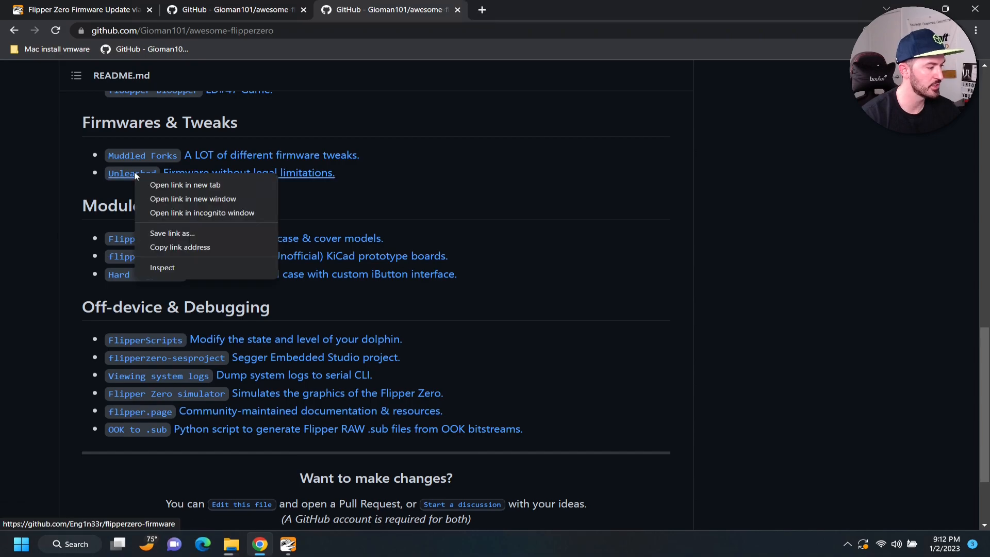
pyautogui.click(185, 184)
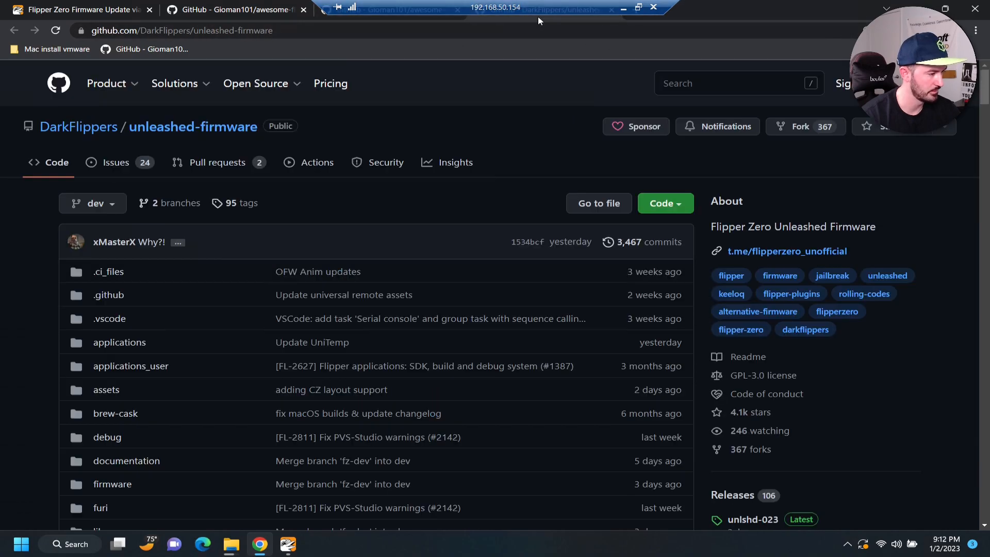
pyautogui.moveTo(179, 318)
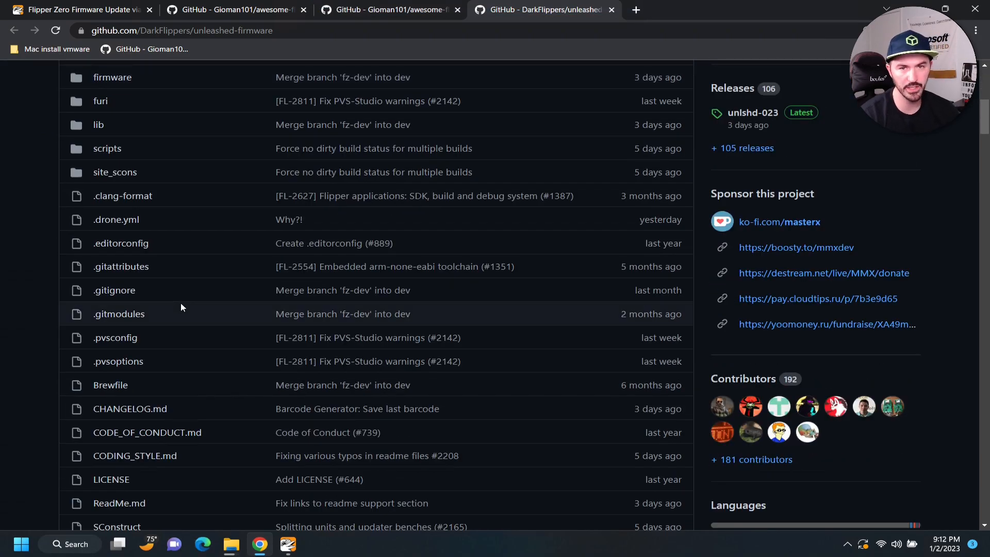
pyautogui.scroll(-3)
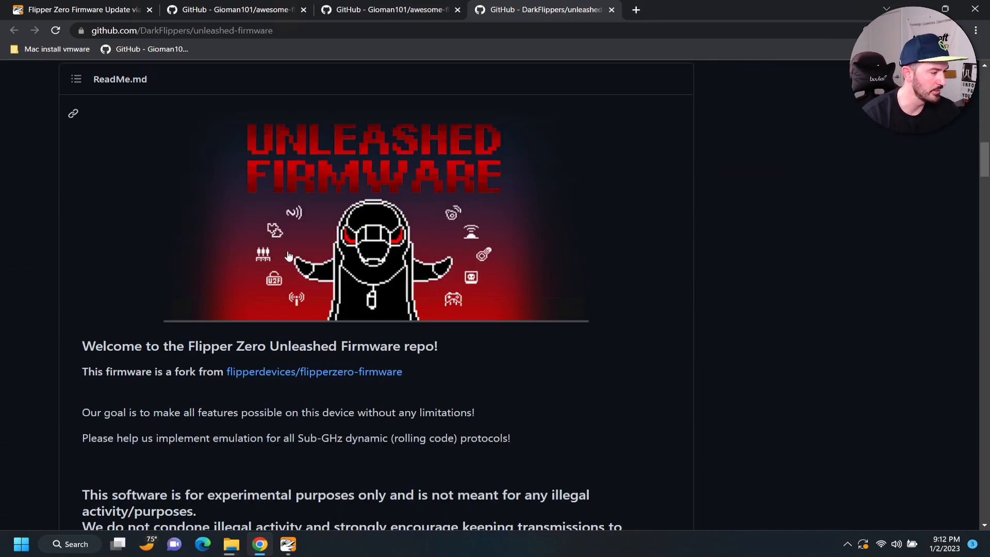
pyautogui.scroll(-3)
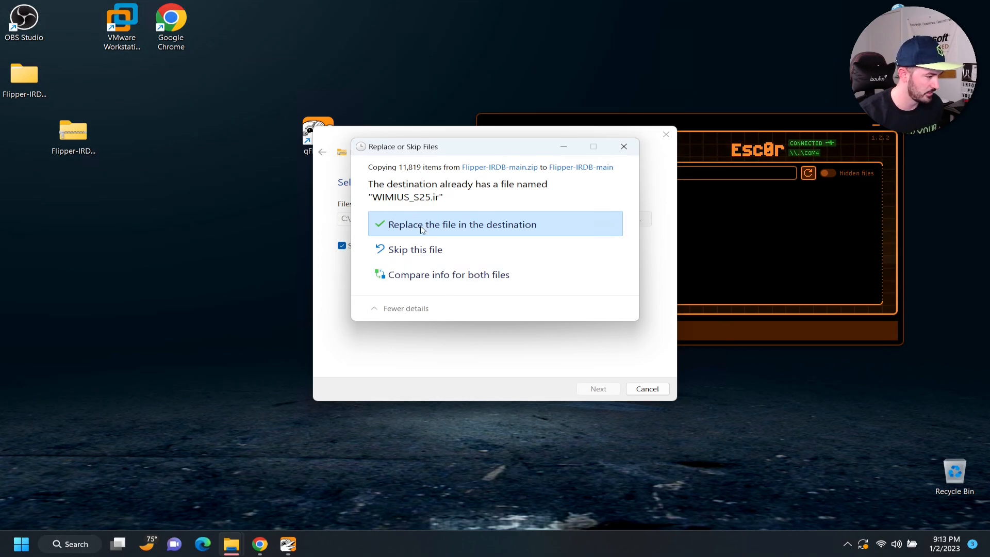
# - Replace the duplicate file, then open the inner Flipper-IRDB-main folder to browse its category folders
pyautogui.click(461, 225)
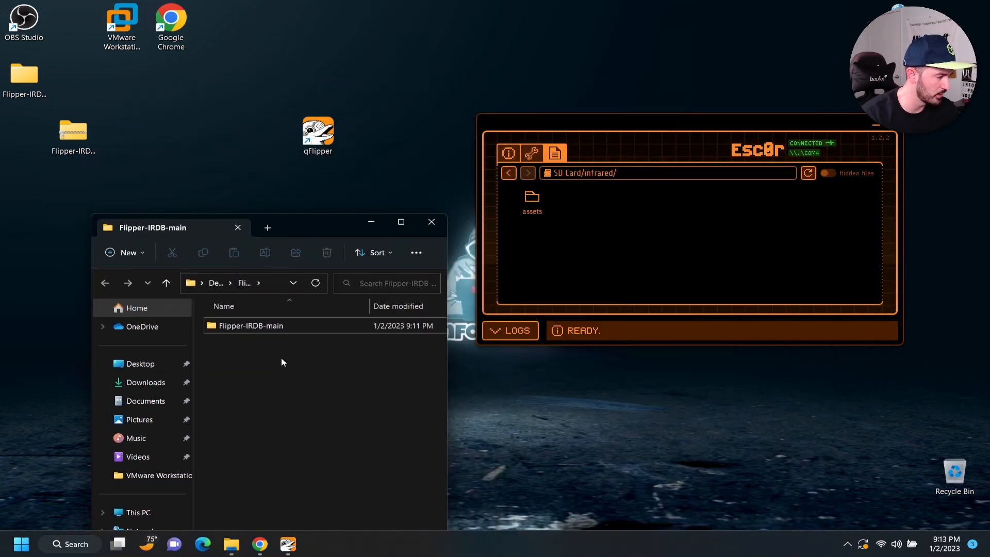
pyautogui.doubleClick(250, 325)
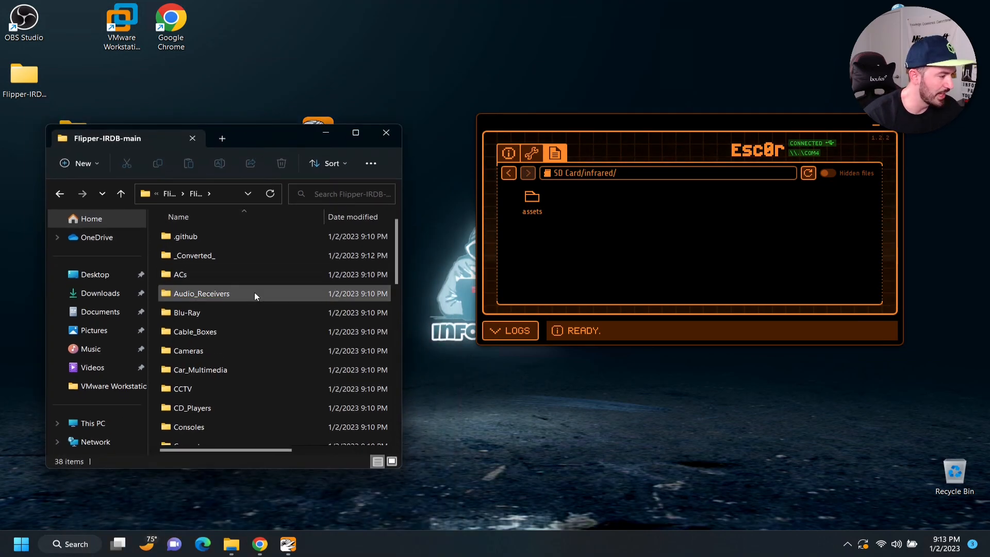
pyautogui.scroll(-3)
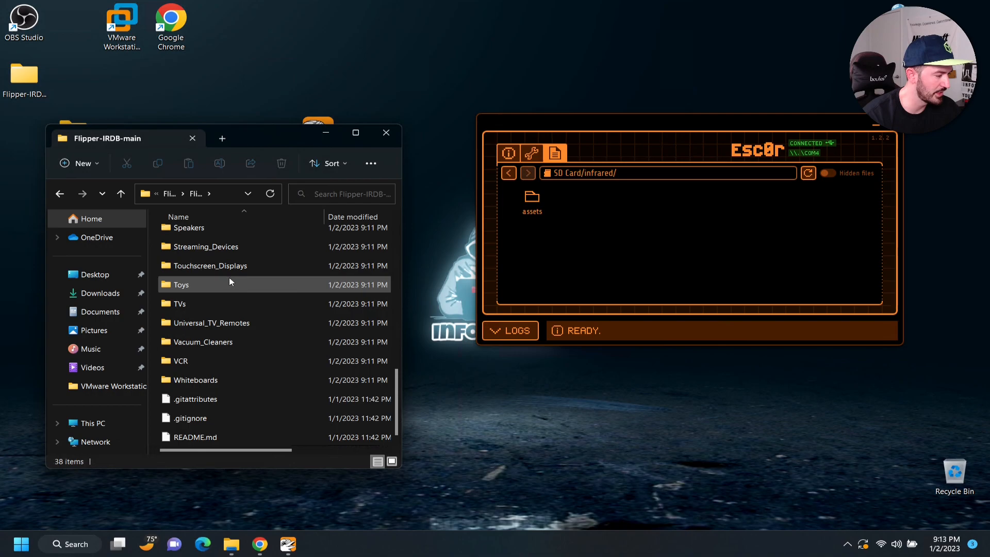
pyautogui.click(181, 360)
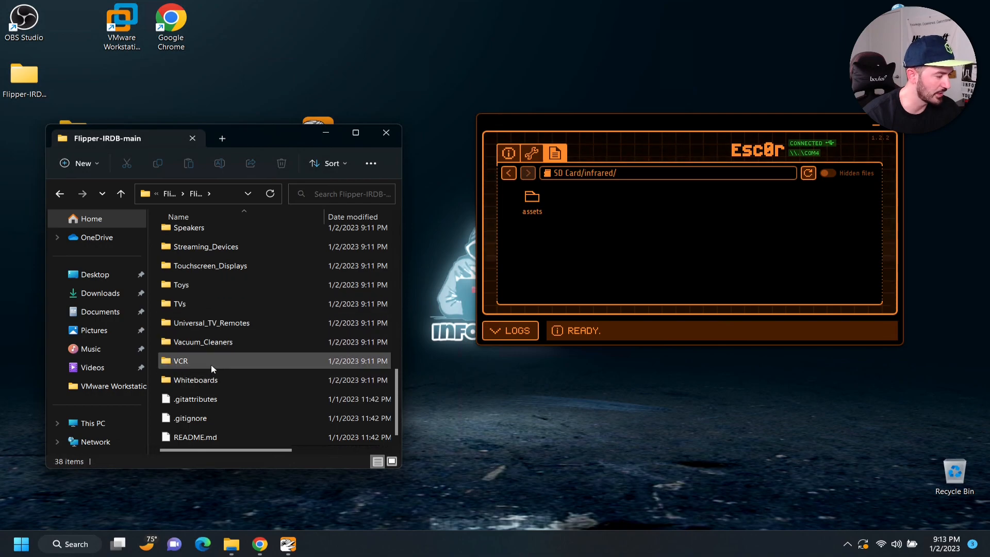
pyautogui.doubleClick(195, 379)
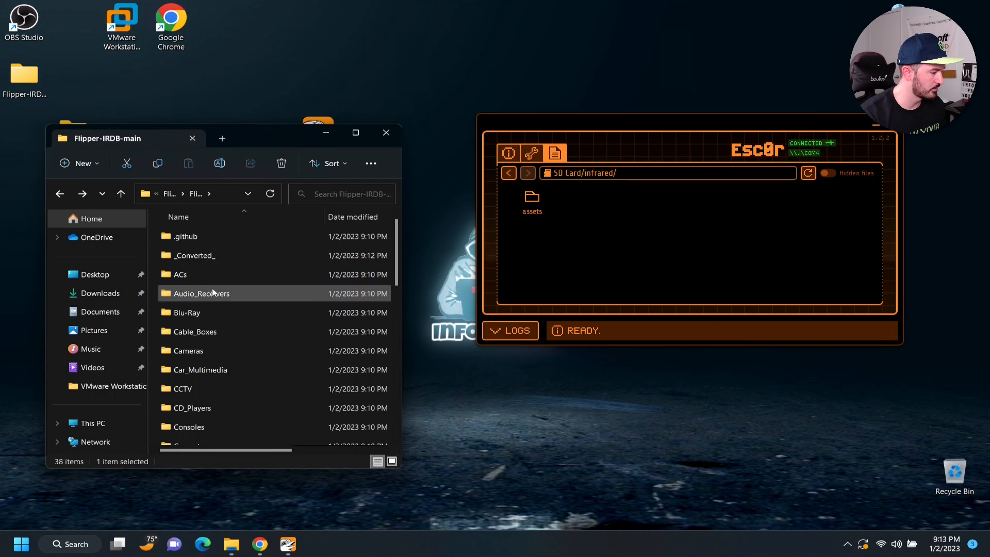
# - Send the 33 device-category folders into SD Card/infrared, accepting the large-upload warning
pyautogui.rightClick(202, 293)
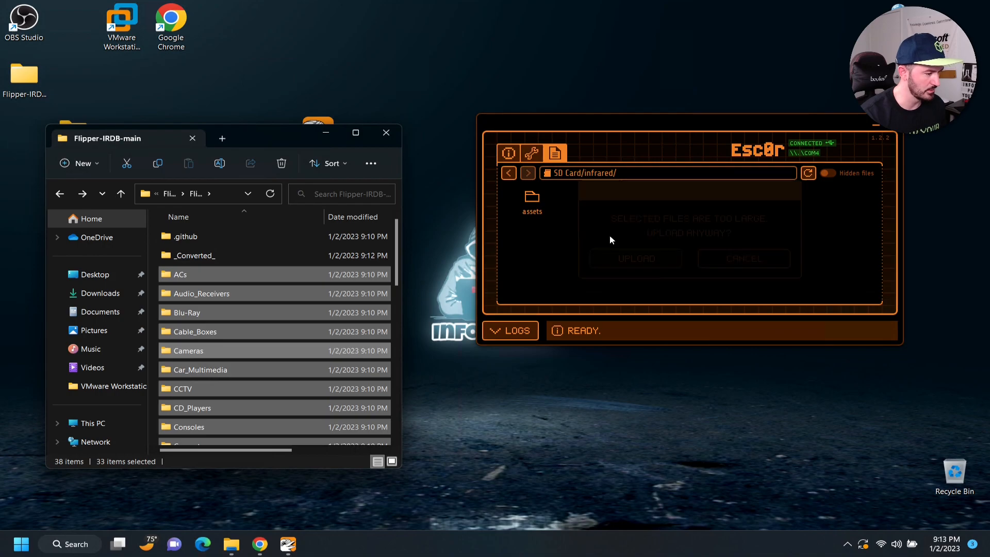
pyautogui.click(634, 258)
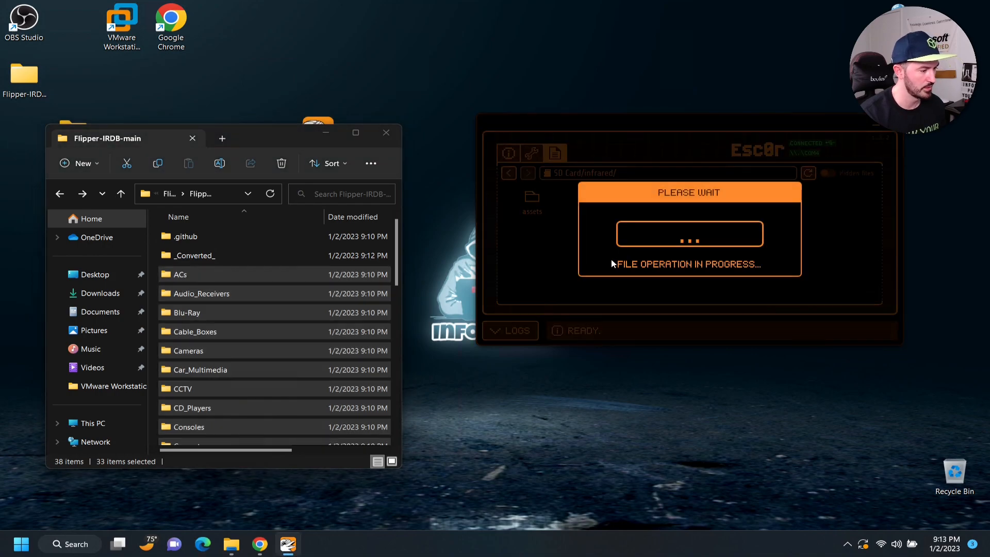